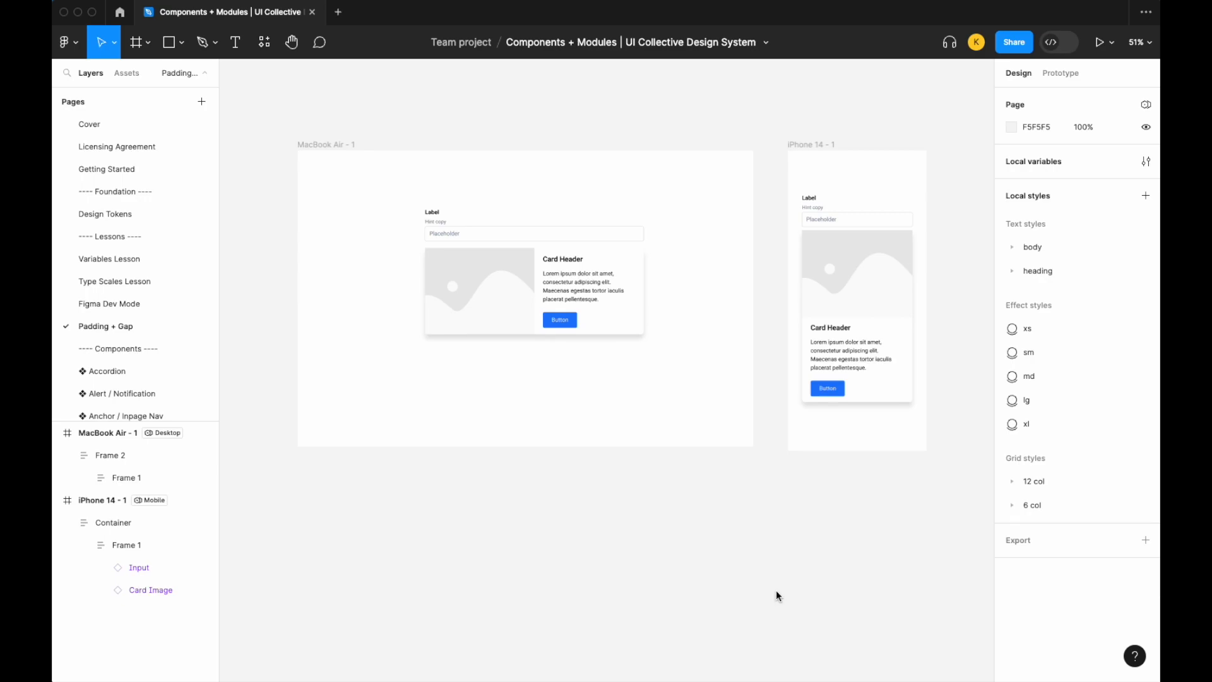
mouse_move(653, 405)
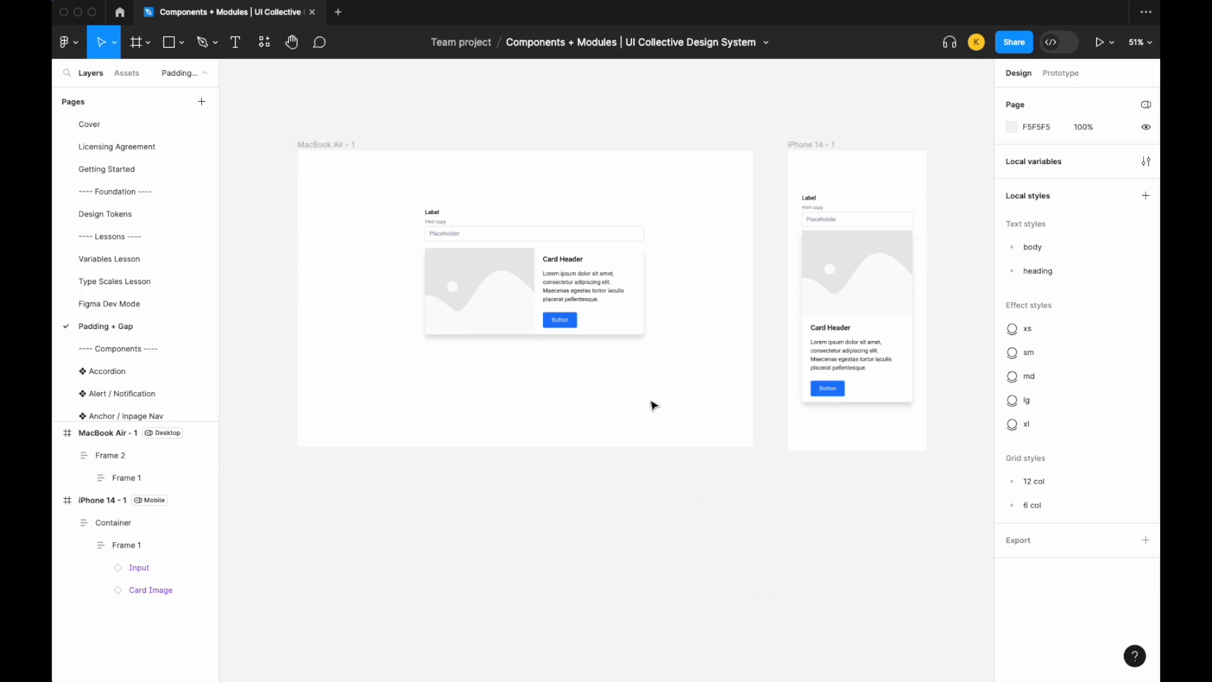
Select Frame 2 inside the MacBook Air frame to inspect its layout.
left_click(531, 267)
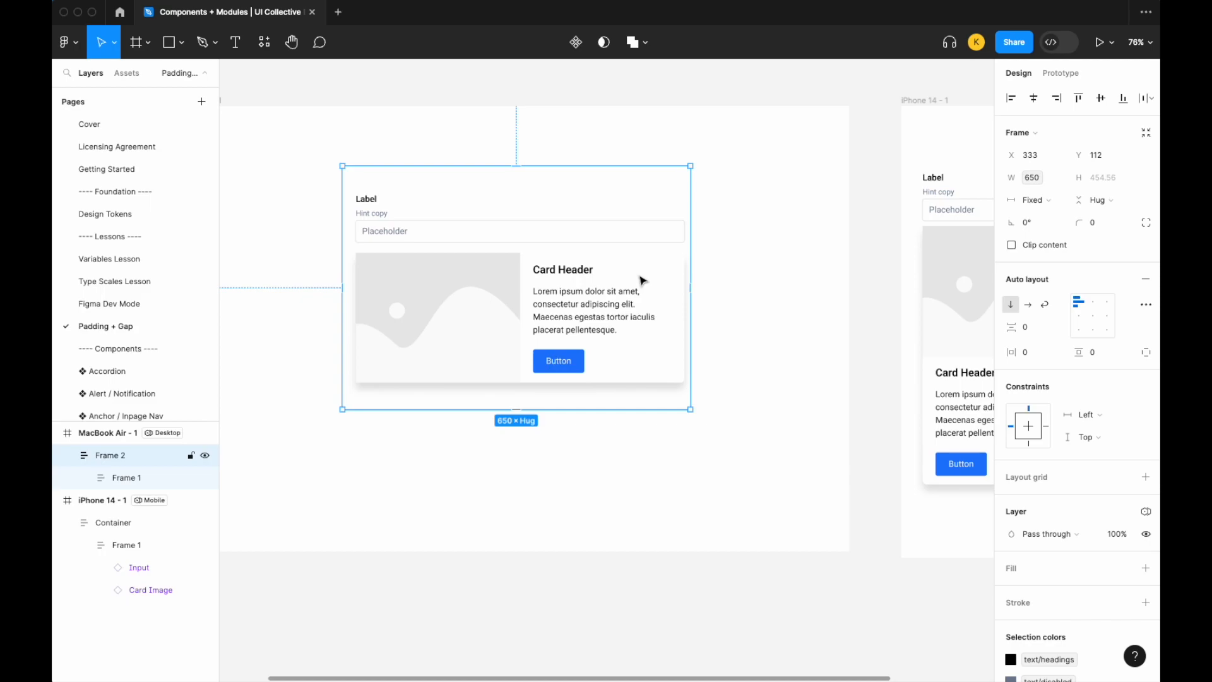
mouse_move(641, 281)
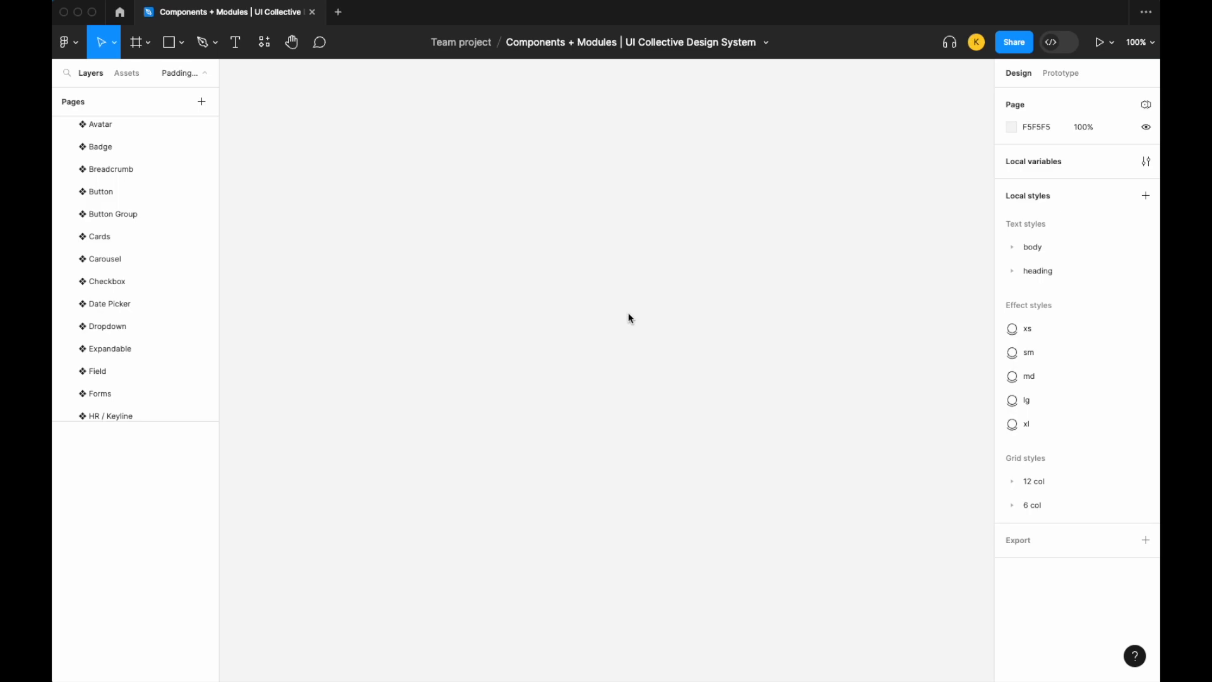
Add a blank 1280×832 MacBook Air frame from the Desktop presets.
left_click(148, 43)
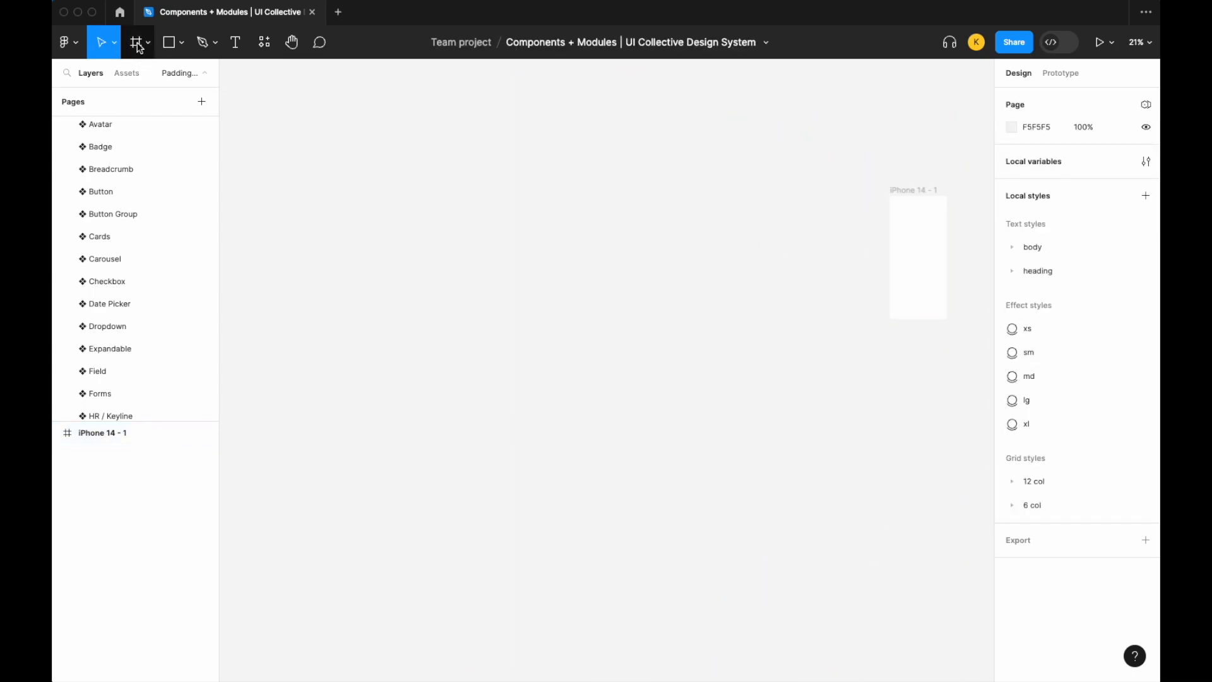
left_click(135, 42)
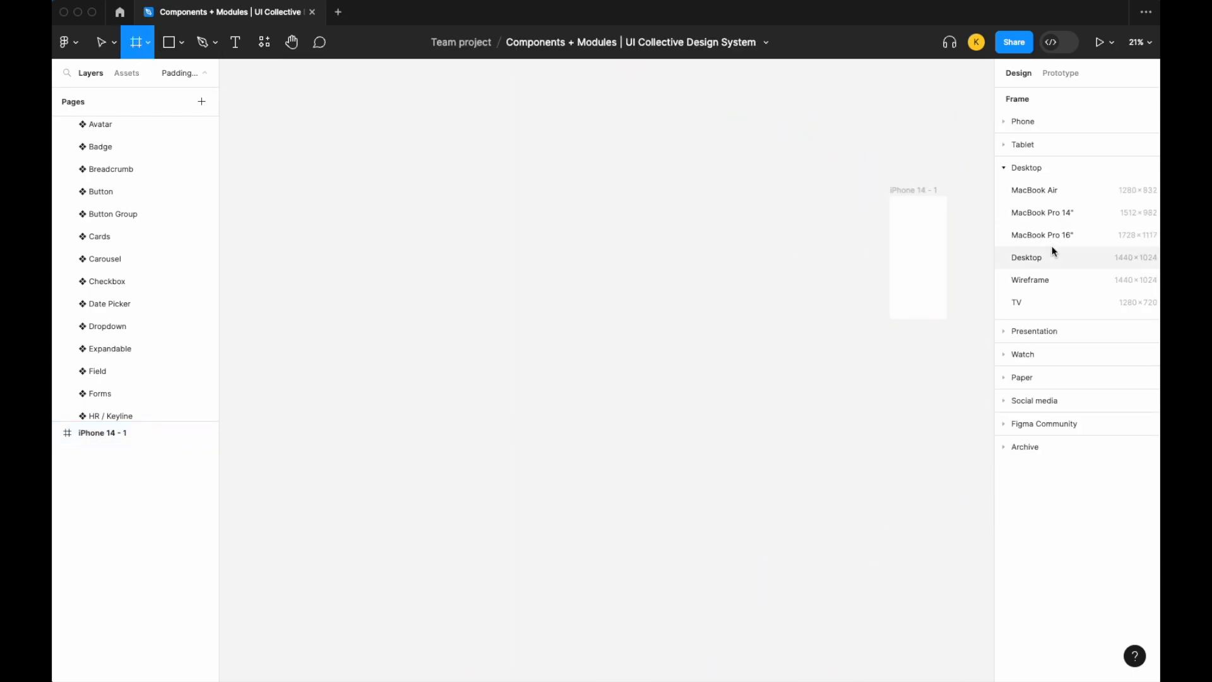
left_click(1035, 189)
type("c")
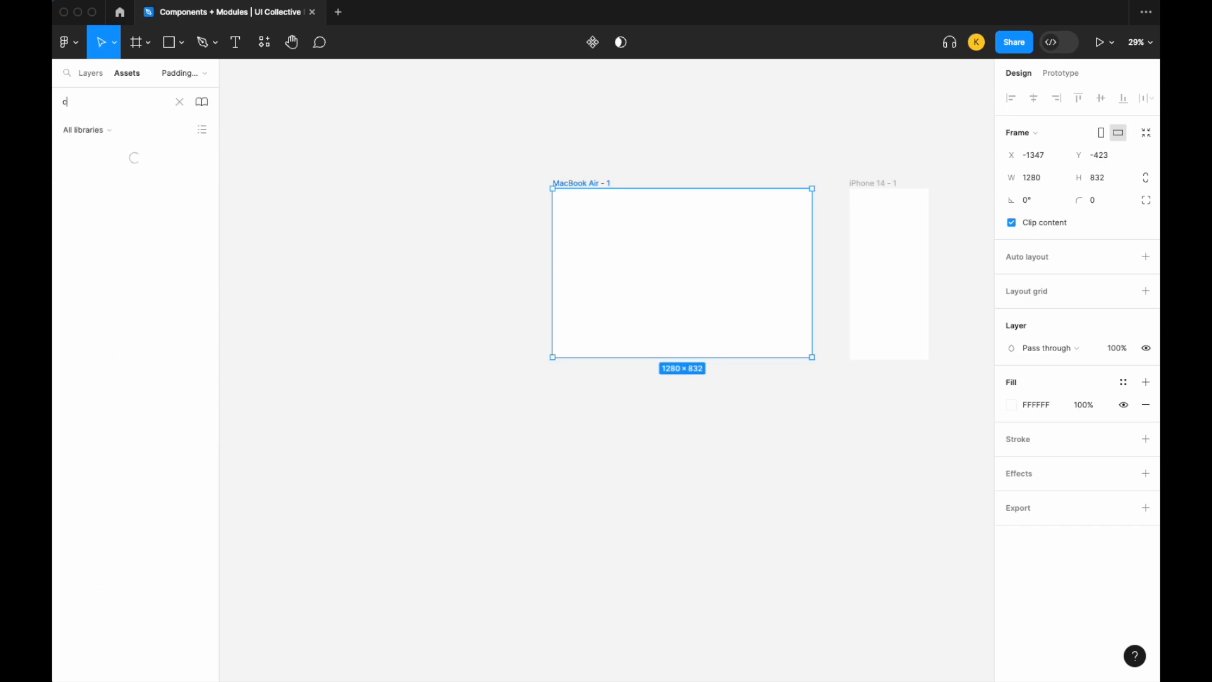
Place a Card Image component in the MacBook Air frame and an Input component above it from Assets.
type("ard")
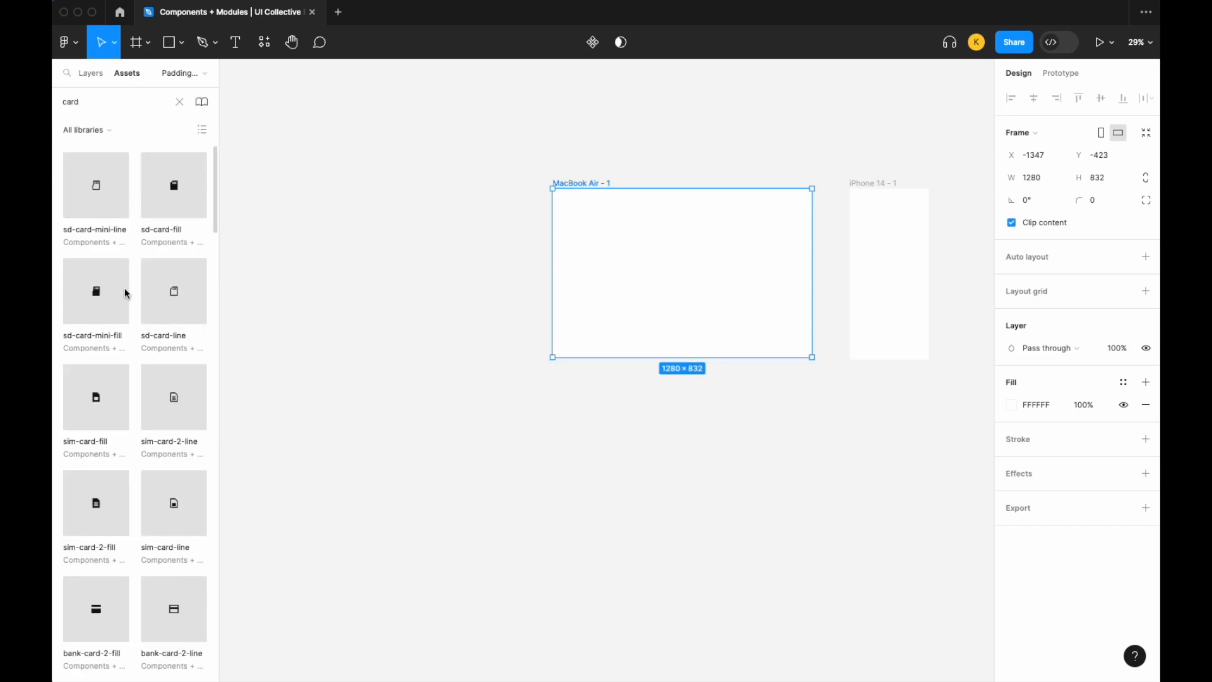
scroll("down", 3)
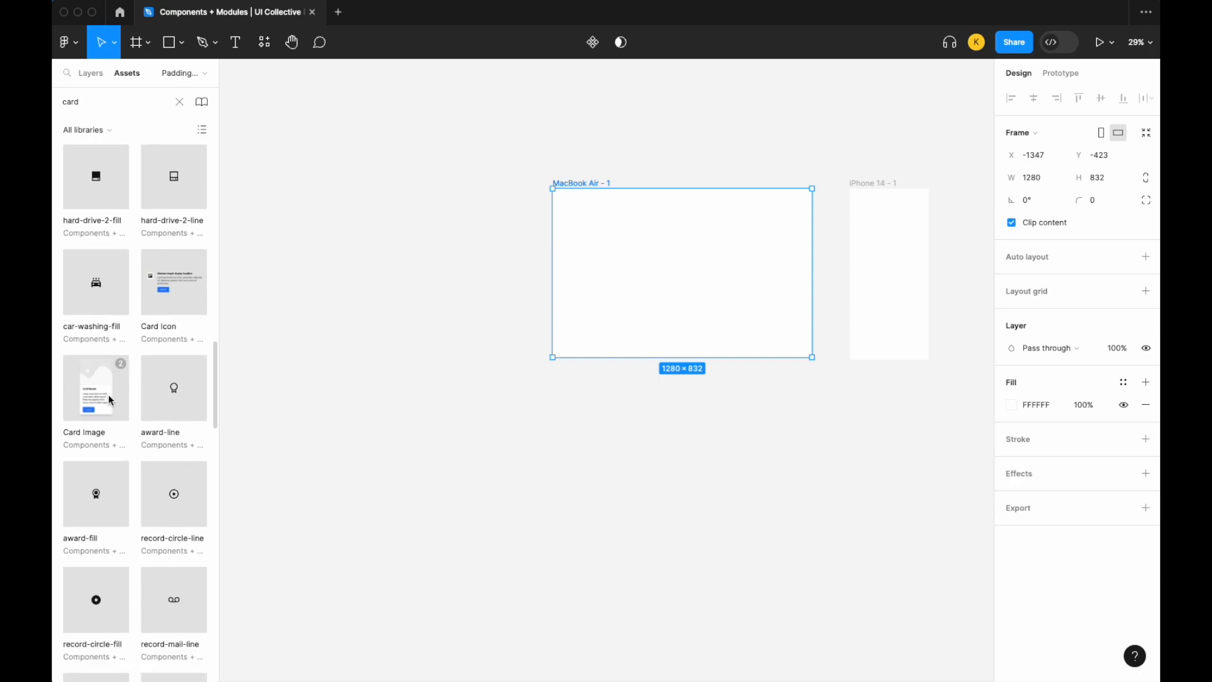
mouse_move(173, 302)
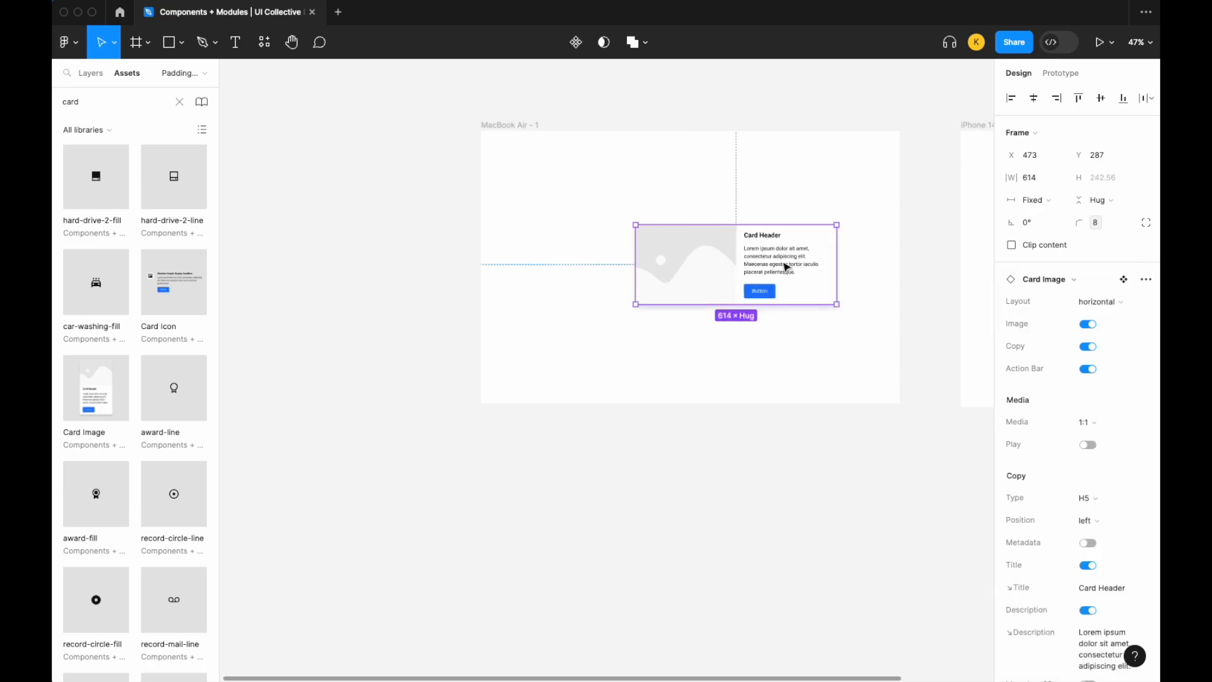
left_click_drag(735, 266, 689, 265)
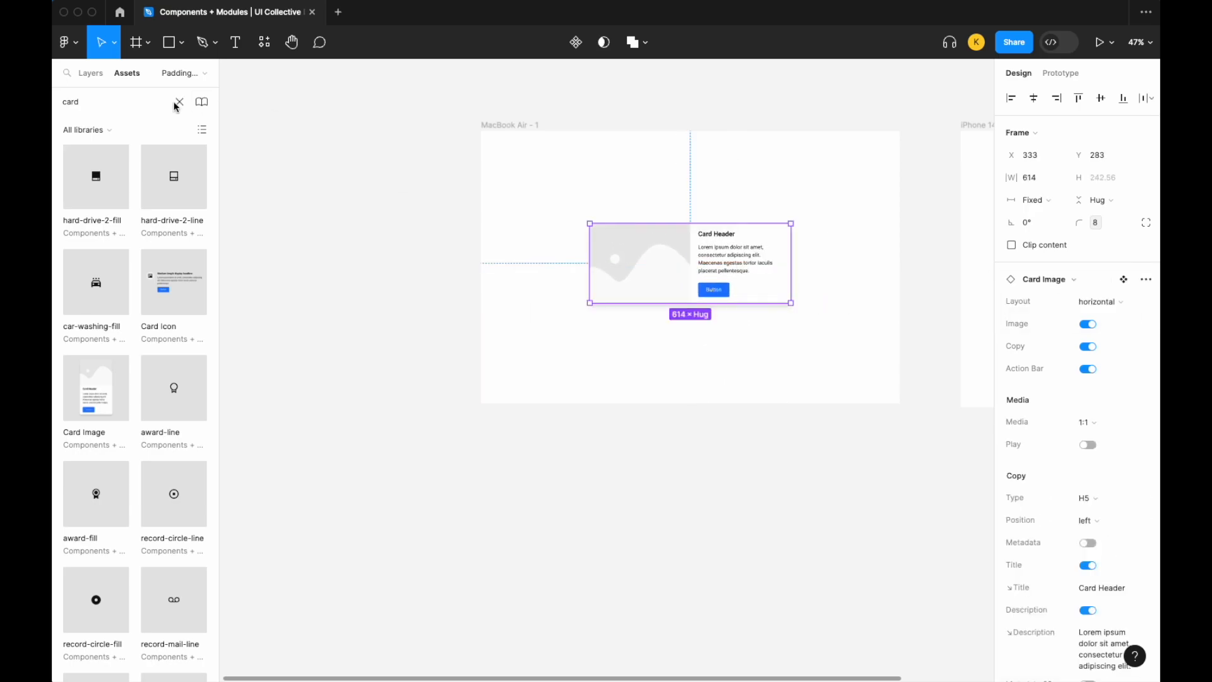
left_click(179, 102)
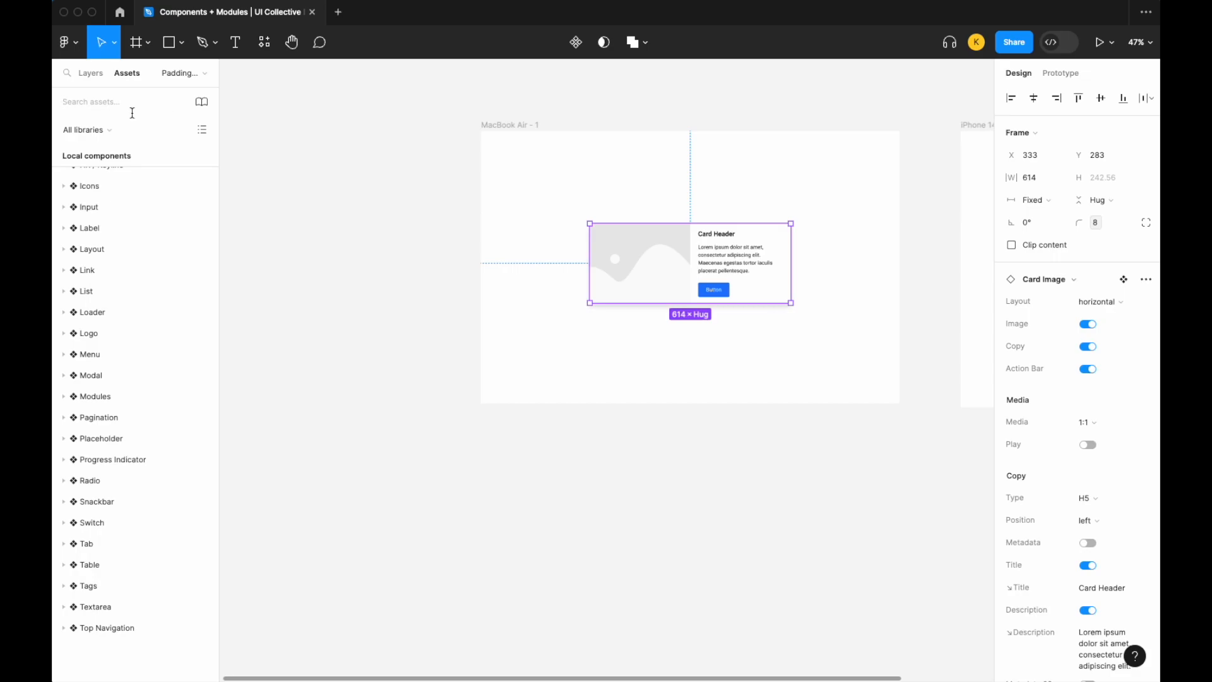
type("input")
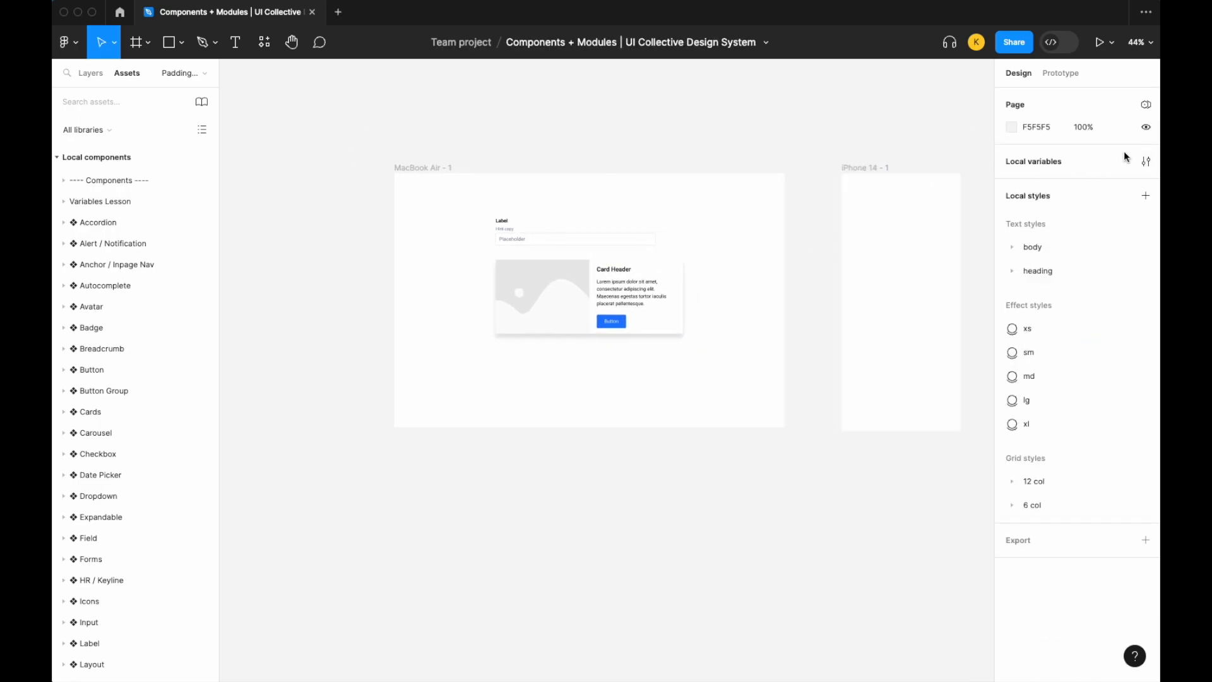
Create two number variables named Gap and Padding in Local variables.
left_click(1145, 162)
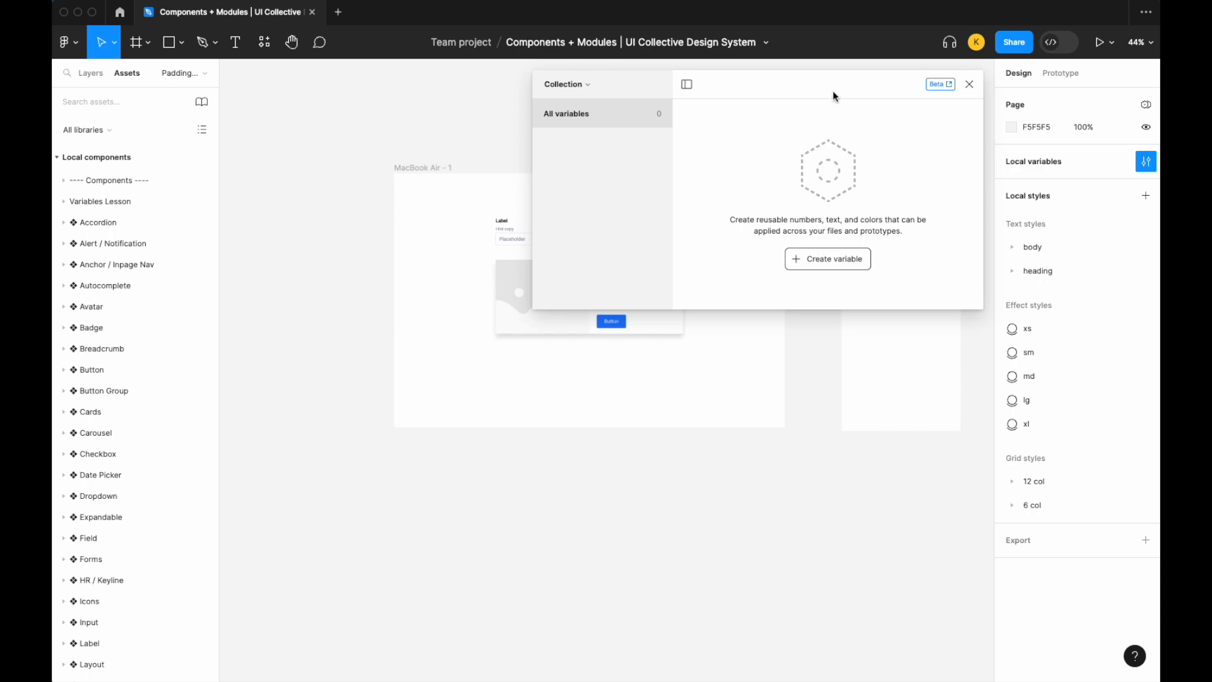
left_click(826, 257)
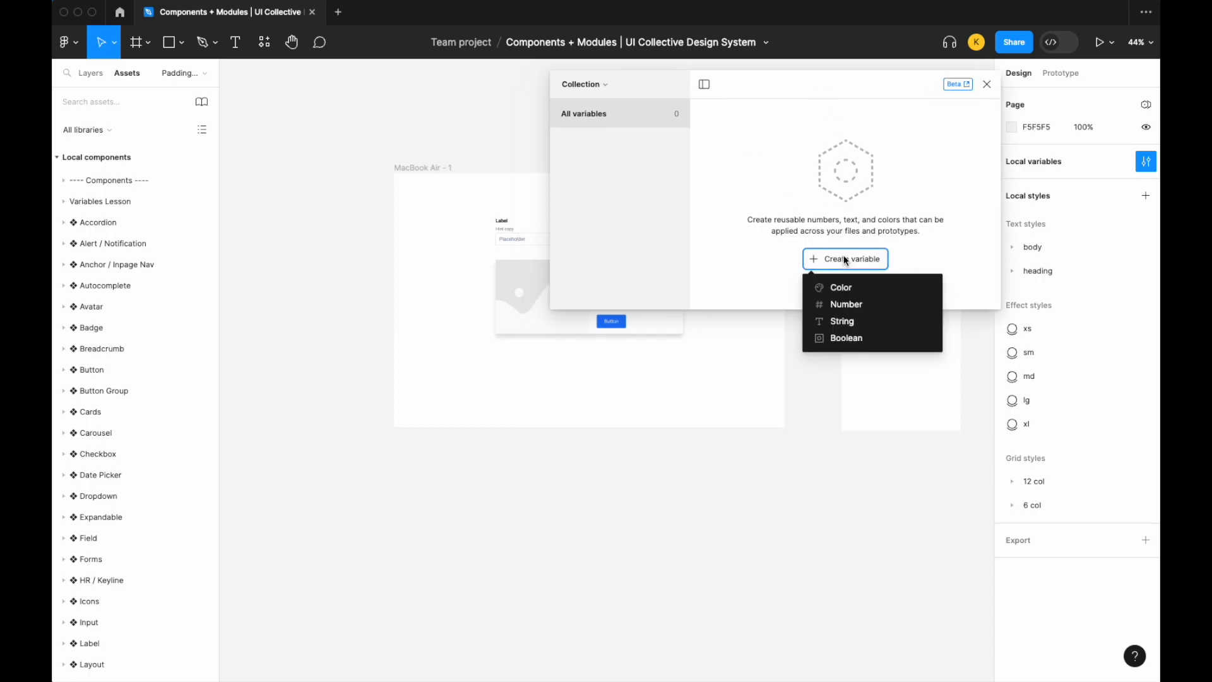
left_click(847, 305)
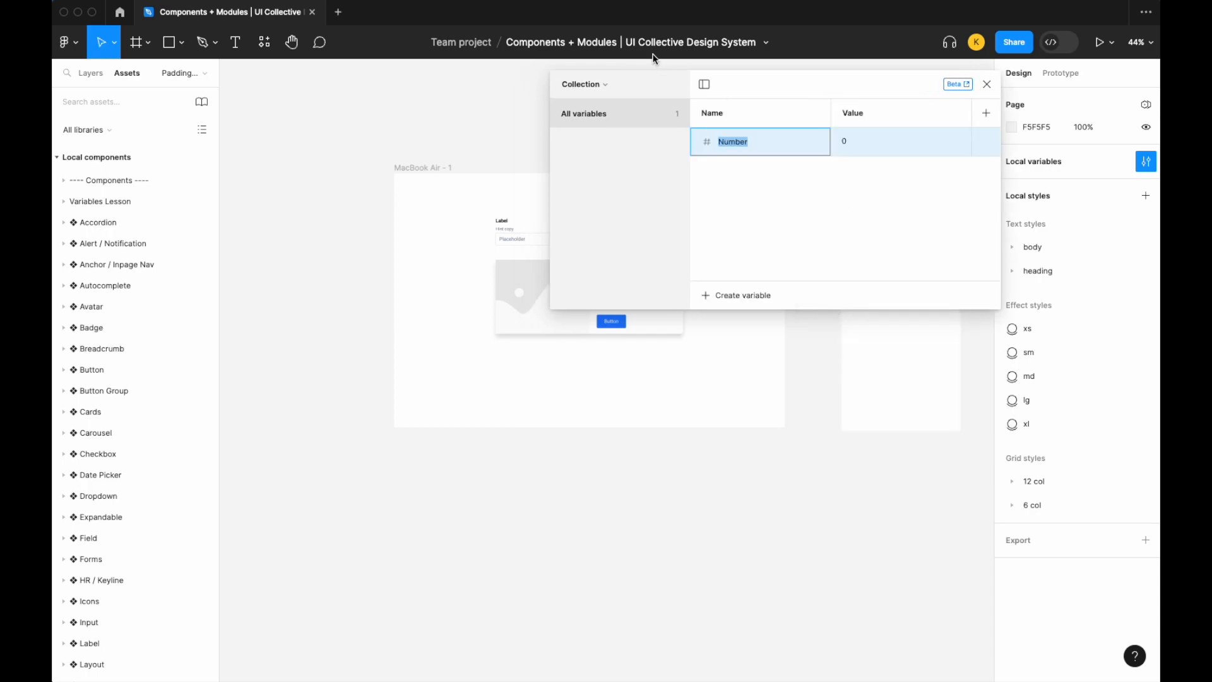
type("Gap")
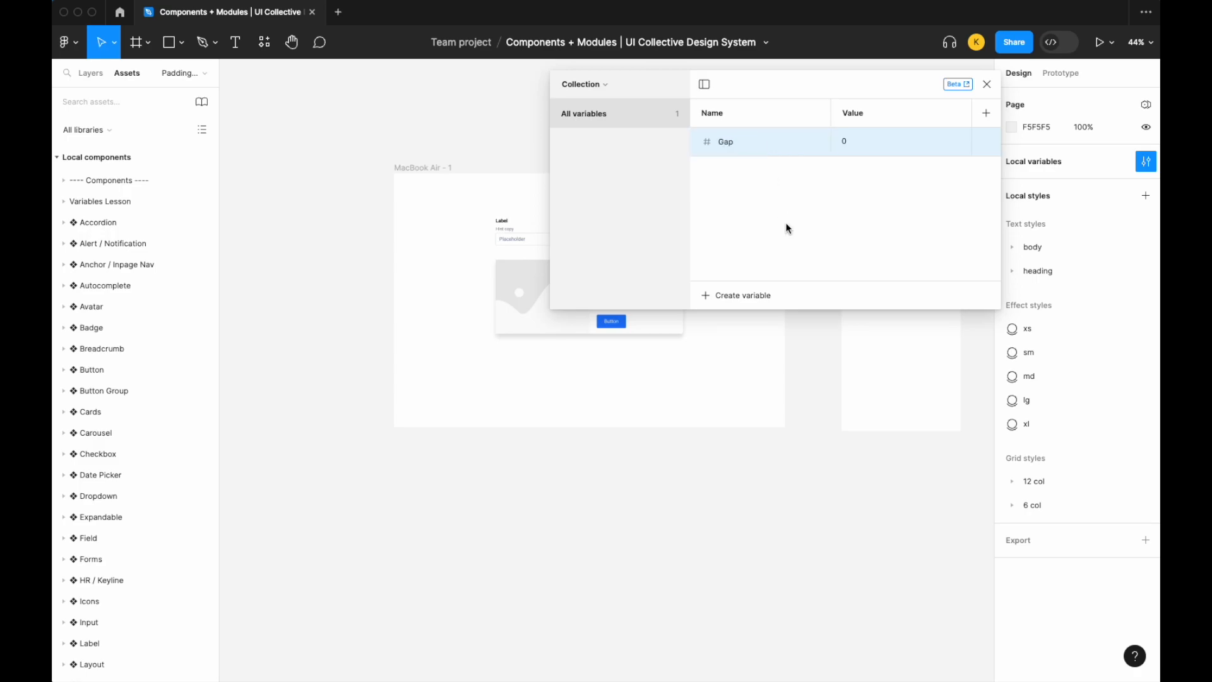
left_click(741, 294)
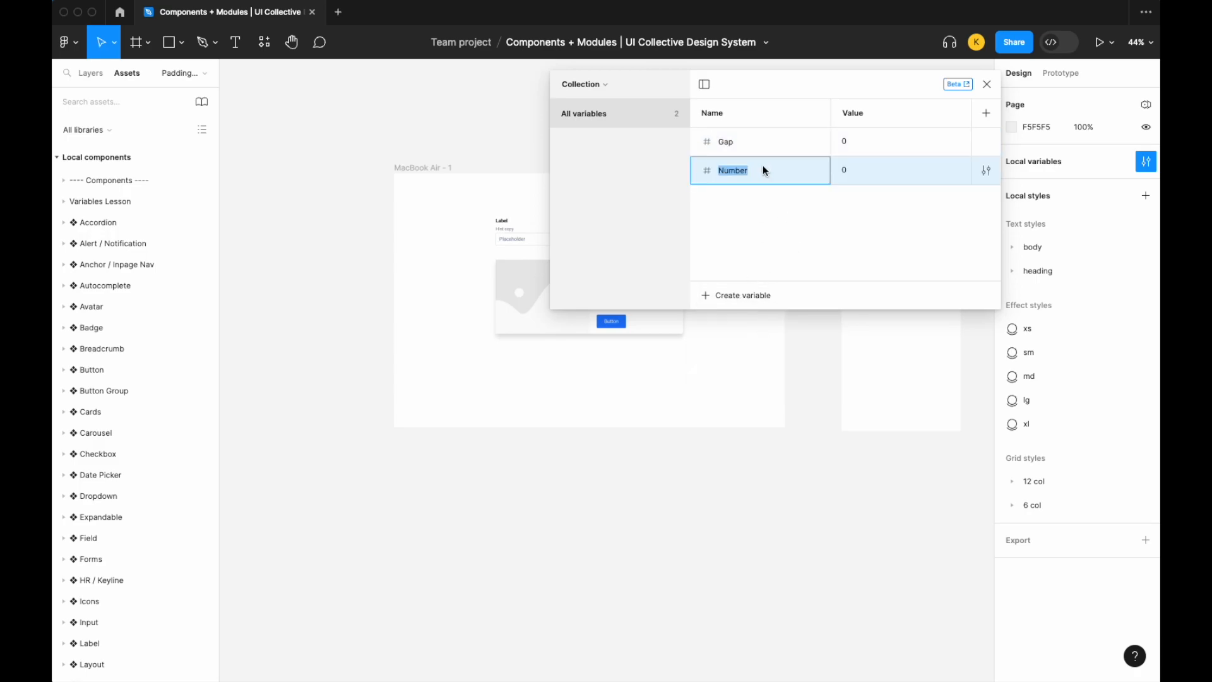
type("Paddi")
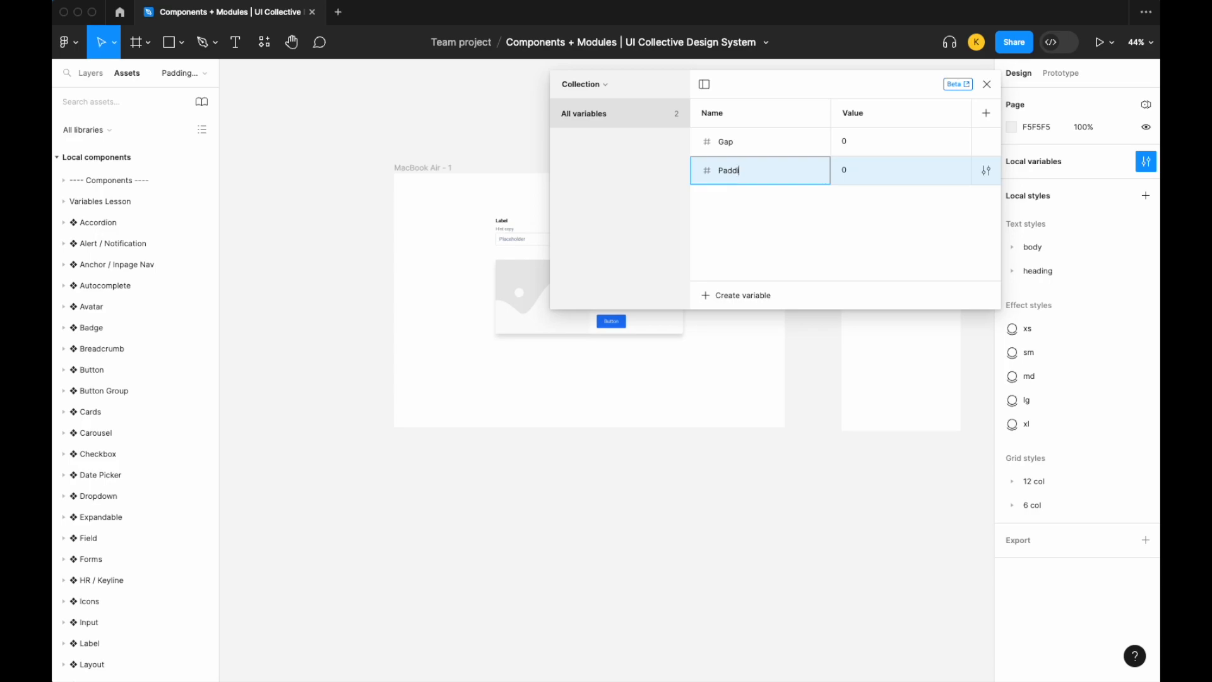
Add a Mobile mode and set both variables to 50 for Desktop and 10 for Mobile.
left_click(901, 112)
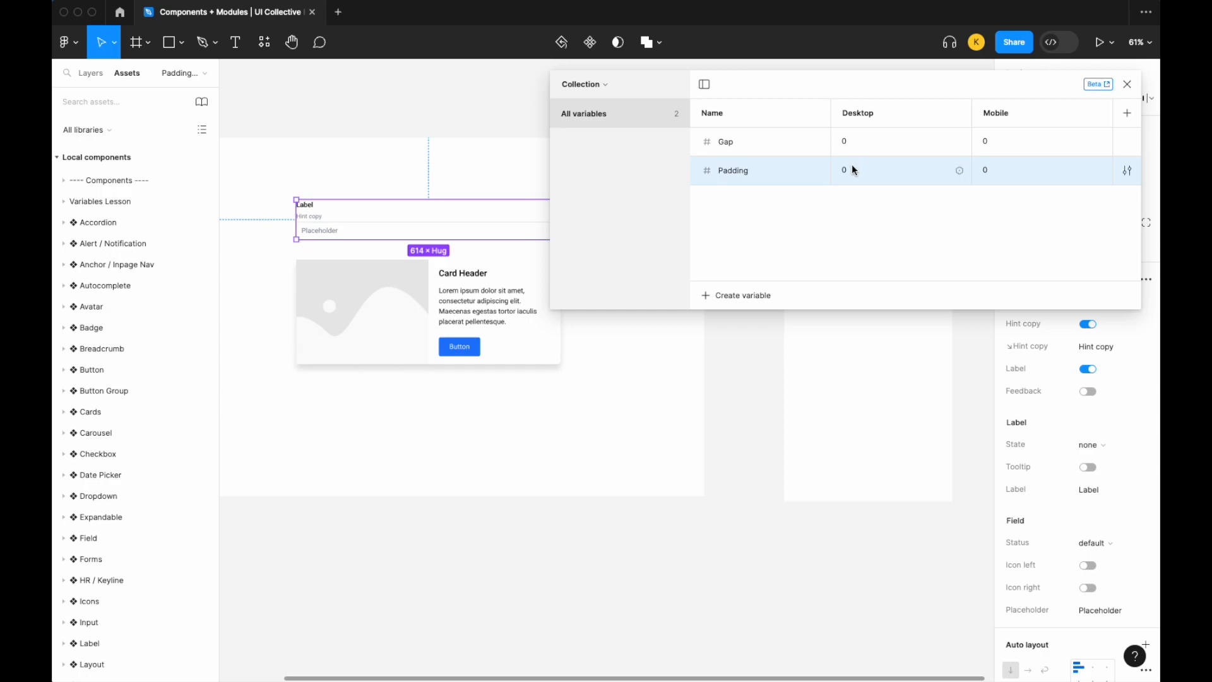
left_click(866, 141)
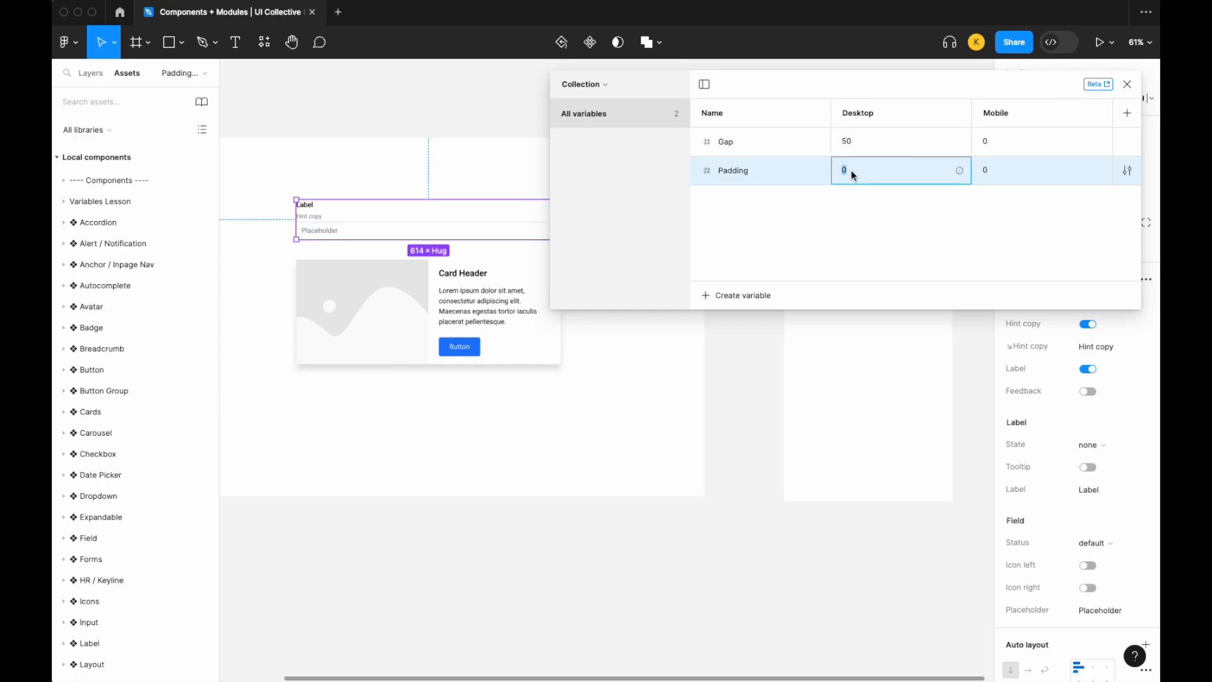
type("50")
left_click(1042, 140)
type("10")
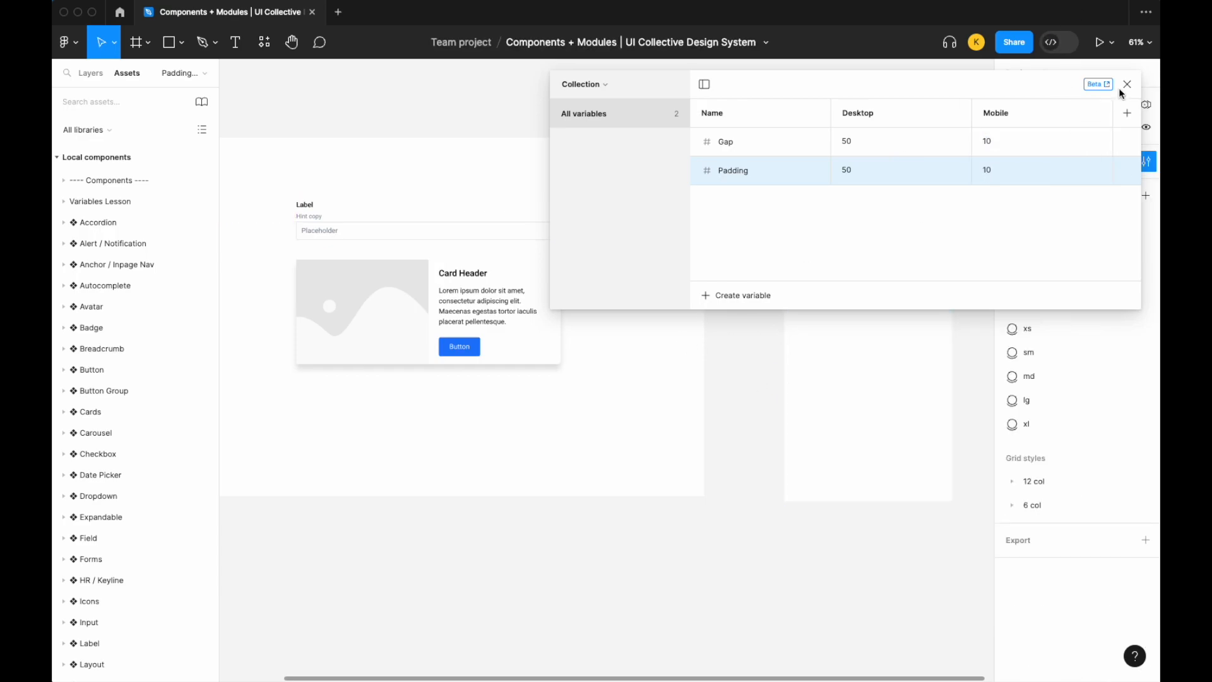
Wrap the input and card in a vertical auto-layout frame and start binding its padding to a variable.
left_click(1127, 83)
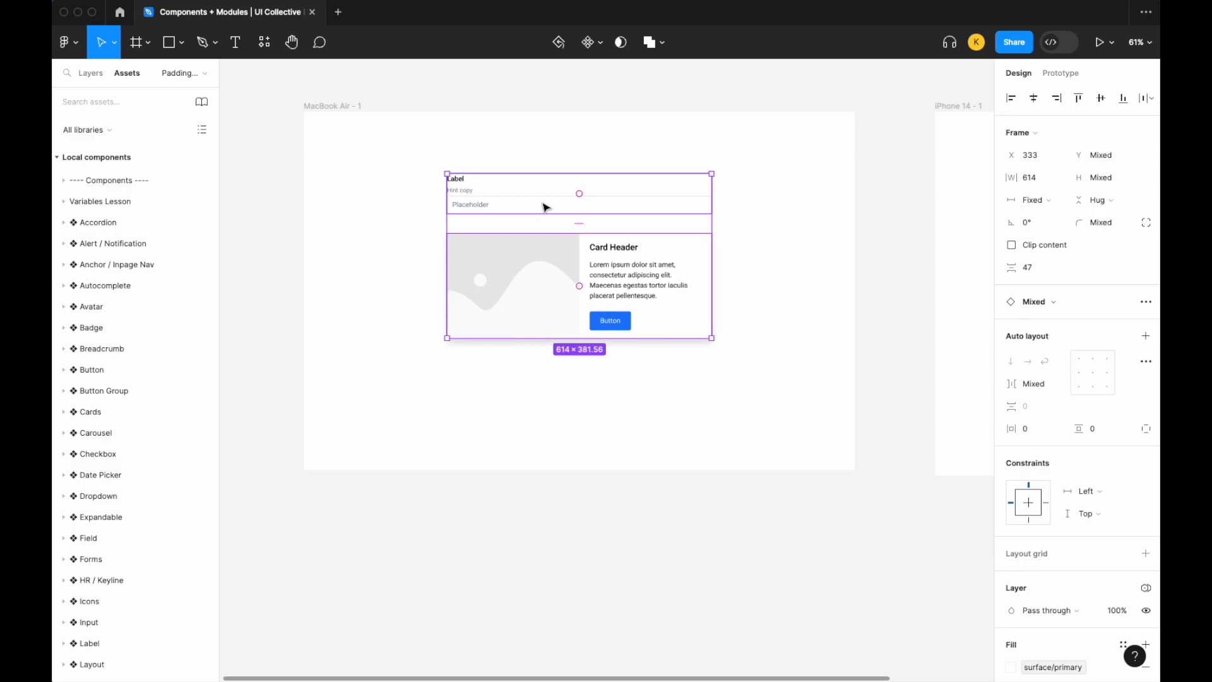
right_click(544, 206)
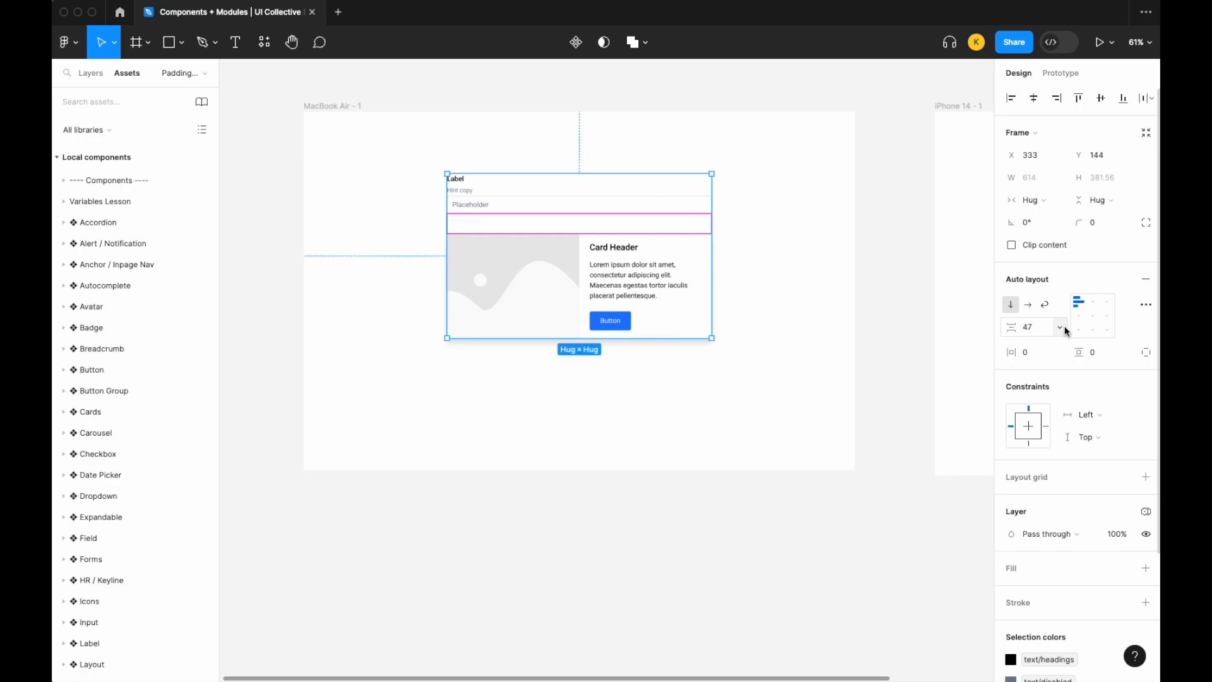
mouse_move(1056, 328)
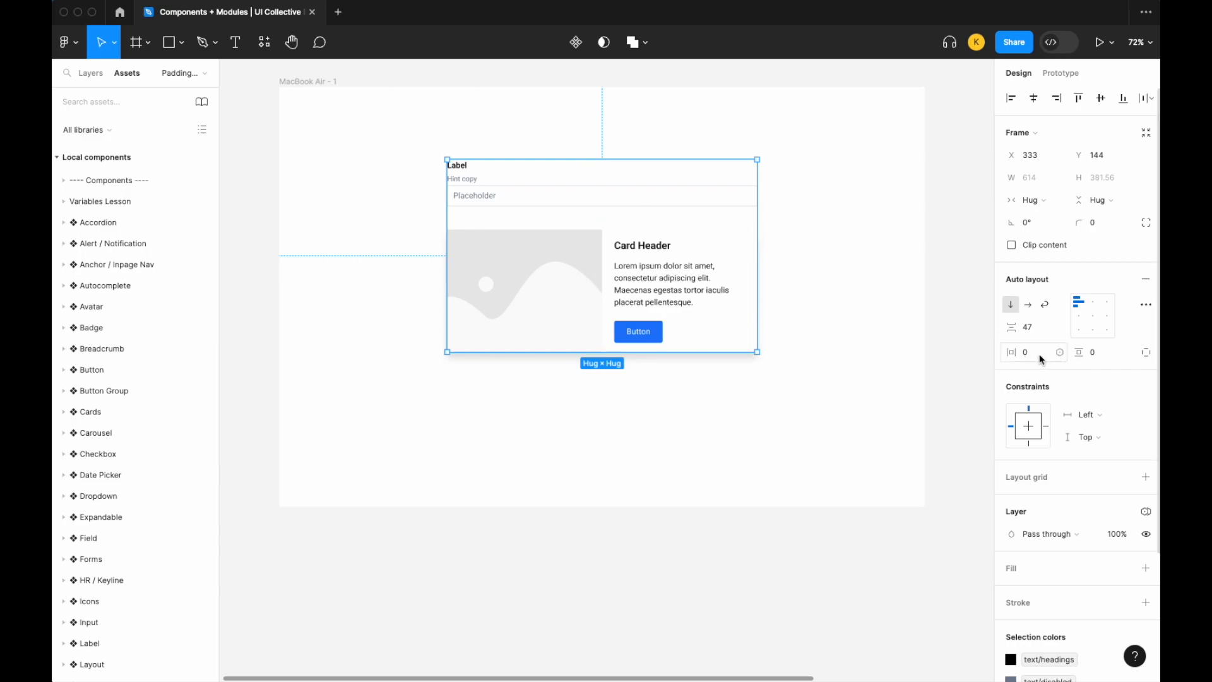
left_click(1061, 352)
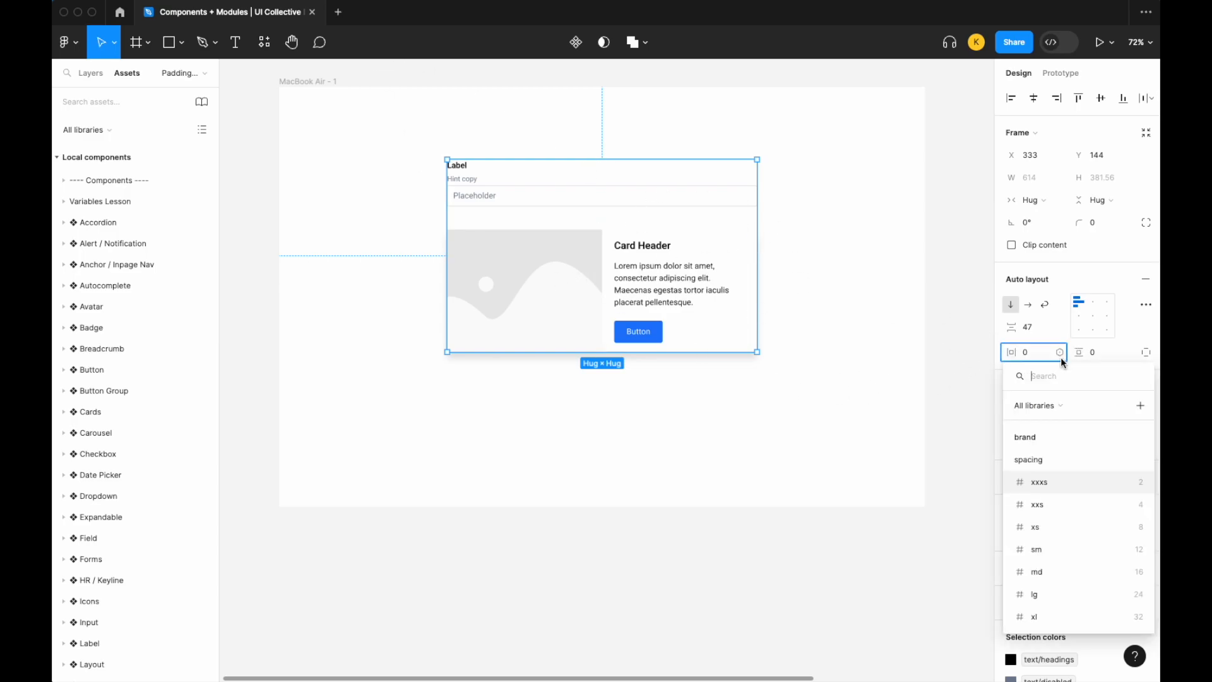
mouse_move(914, 429)
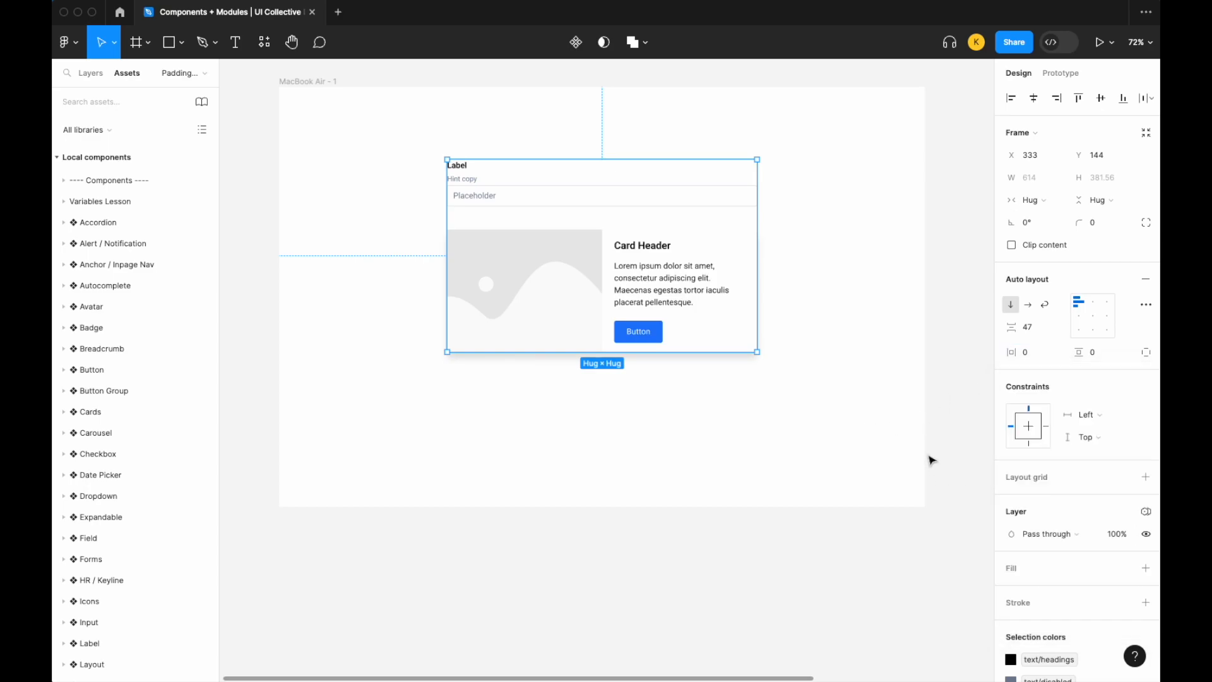
left_click(1059, 74)
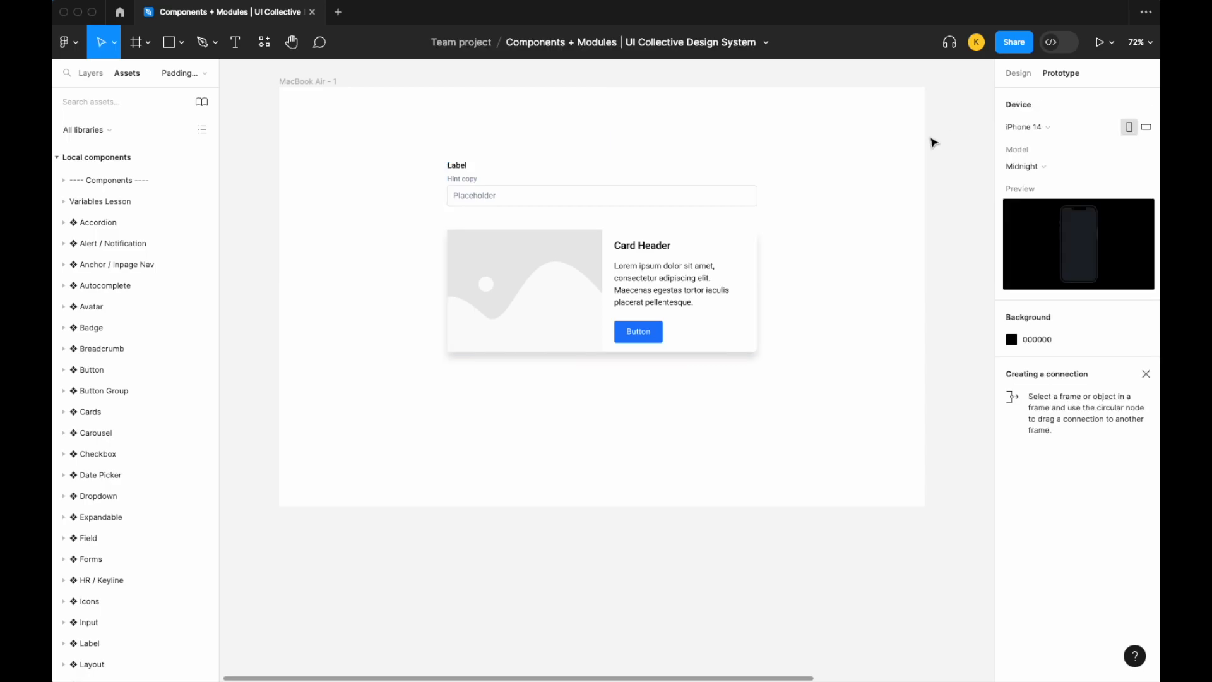
Rename Padding to Padding-Vertical and create a Padding-Horizontal number variable.
left_click(1147, 161)
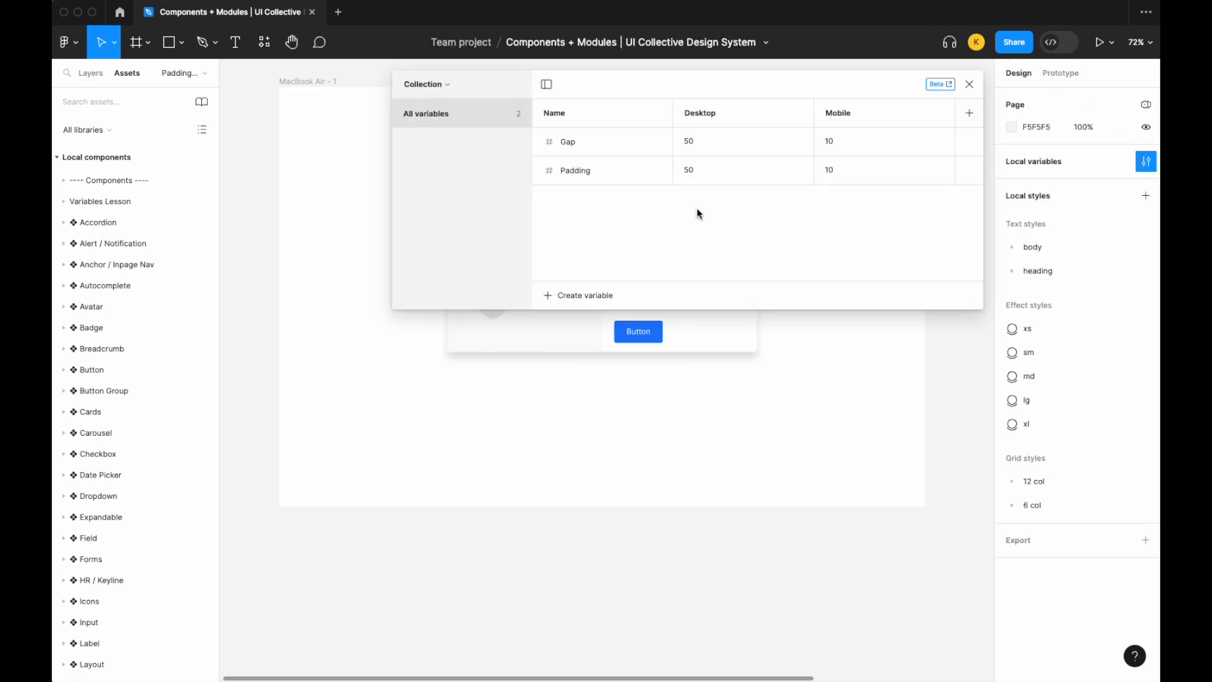
left_click(576, 170)
type("-Vertical")
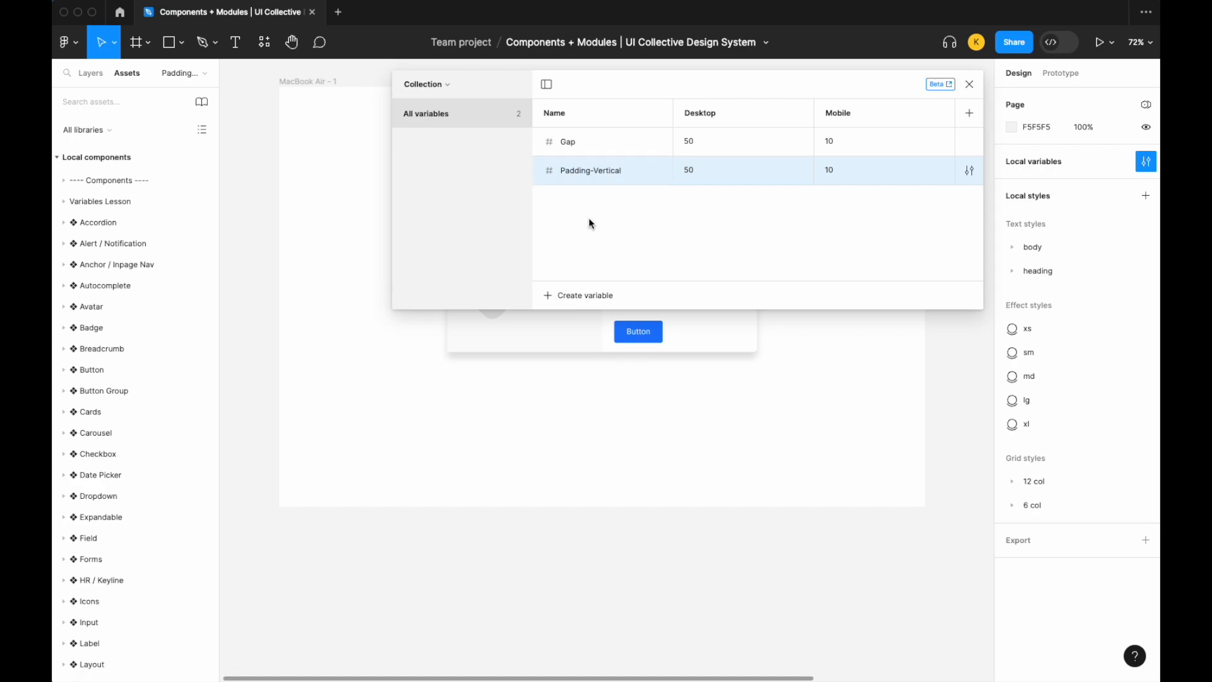
left_click(585, 295)
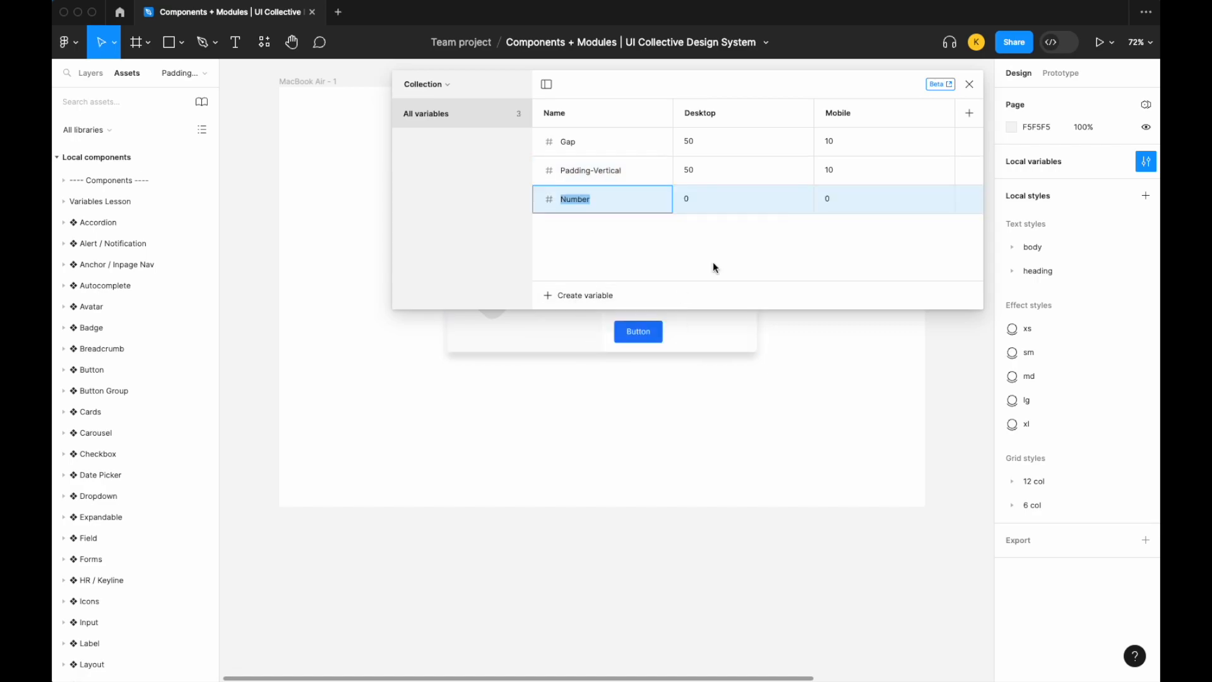
type("Padding Go")
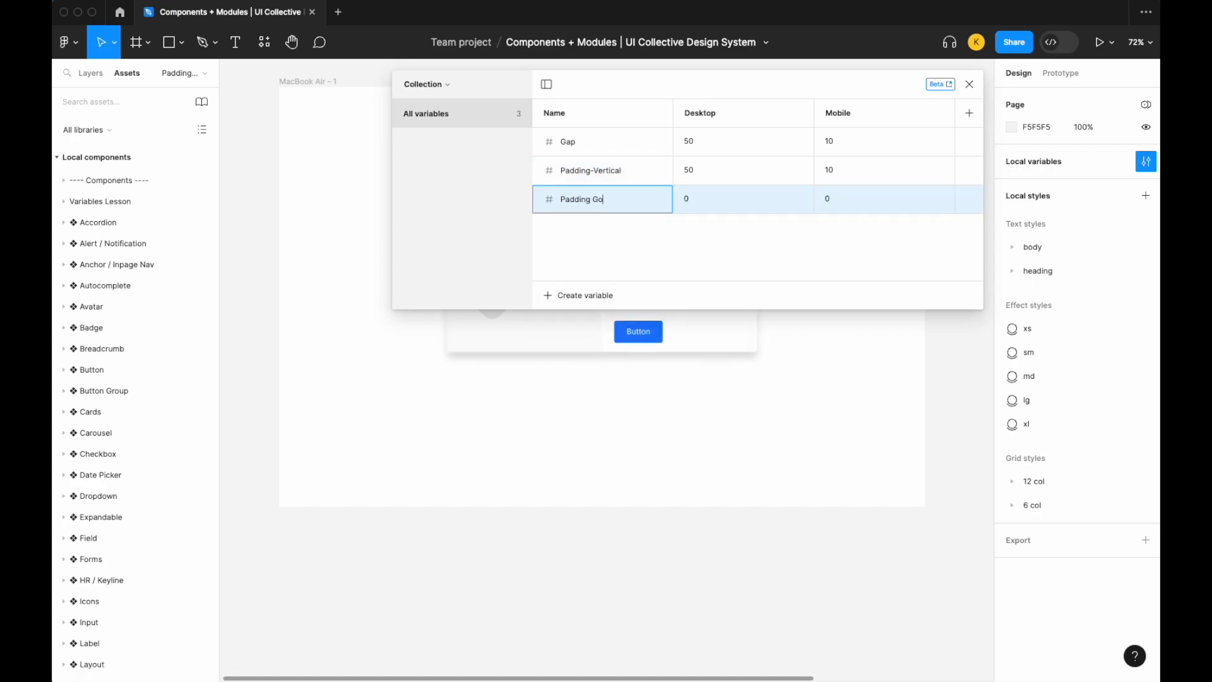
type("Padding-Hop")
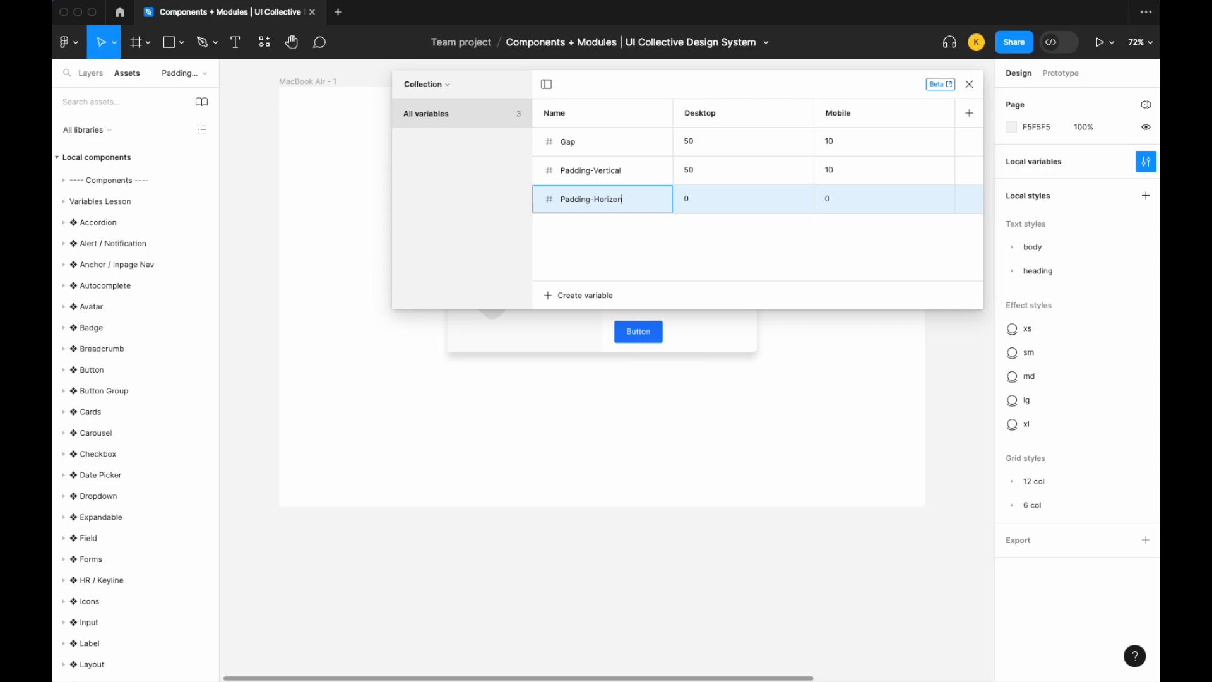
Set Padding-Horizontal to 25 for Desktop and 5 for Mobile.
left_click(743, 198)
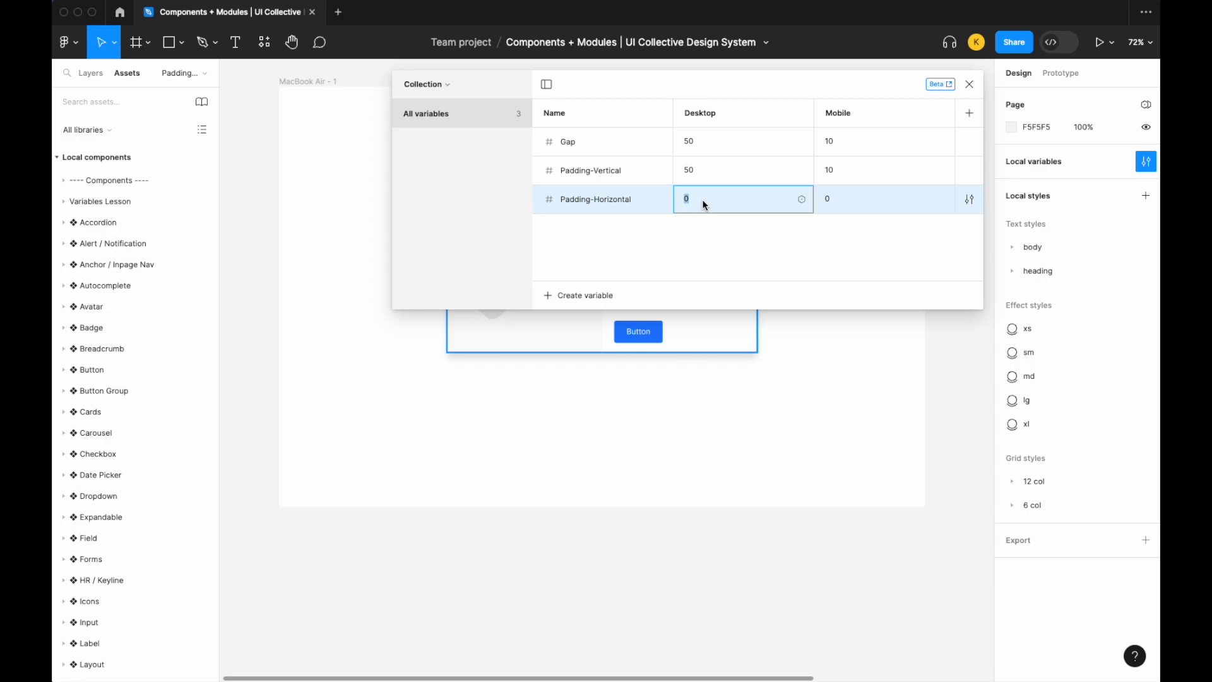
type("25")
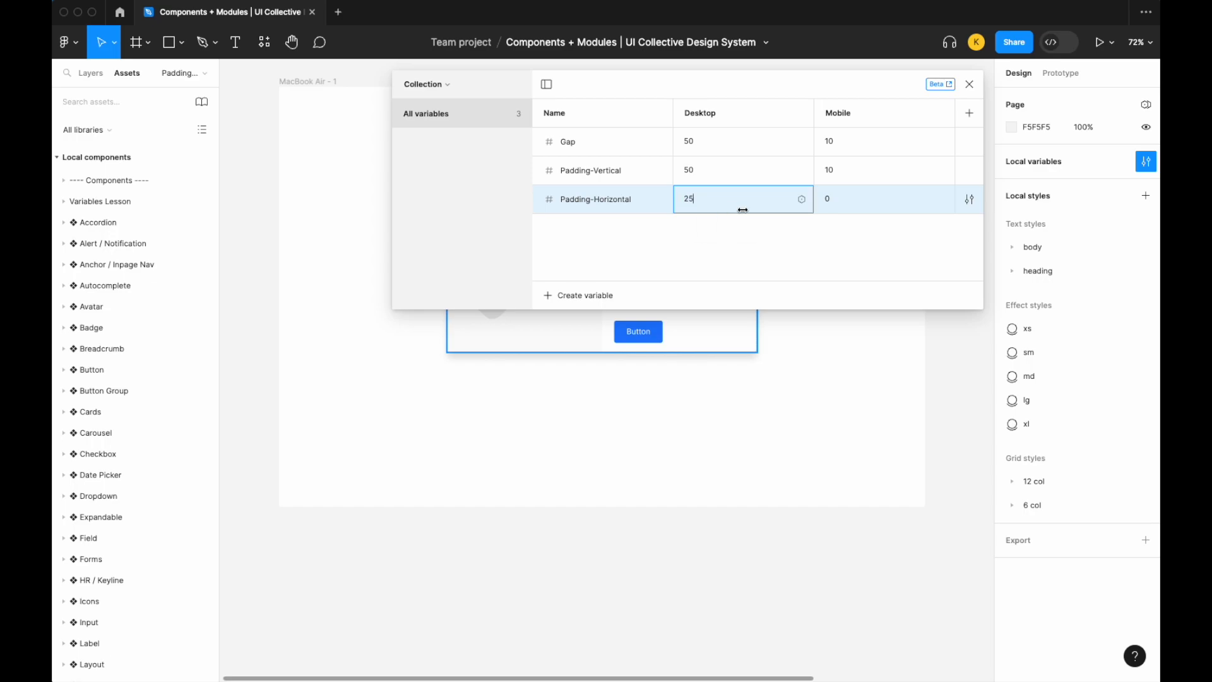
left_click(885, 199)
type("5")
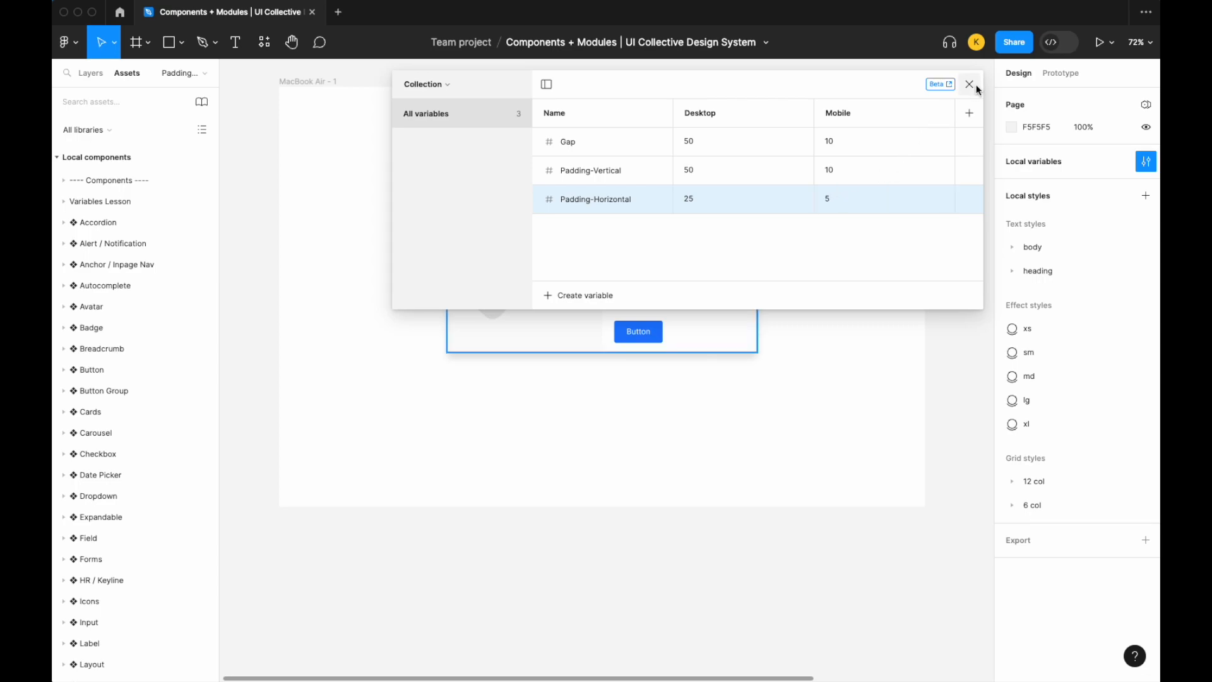
left_click(968, 84)
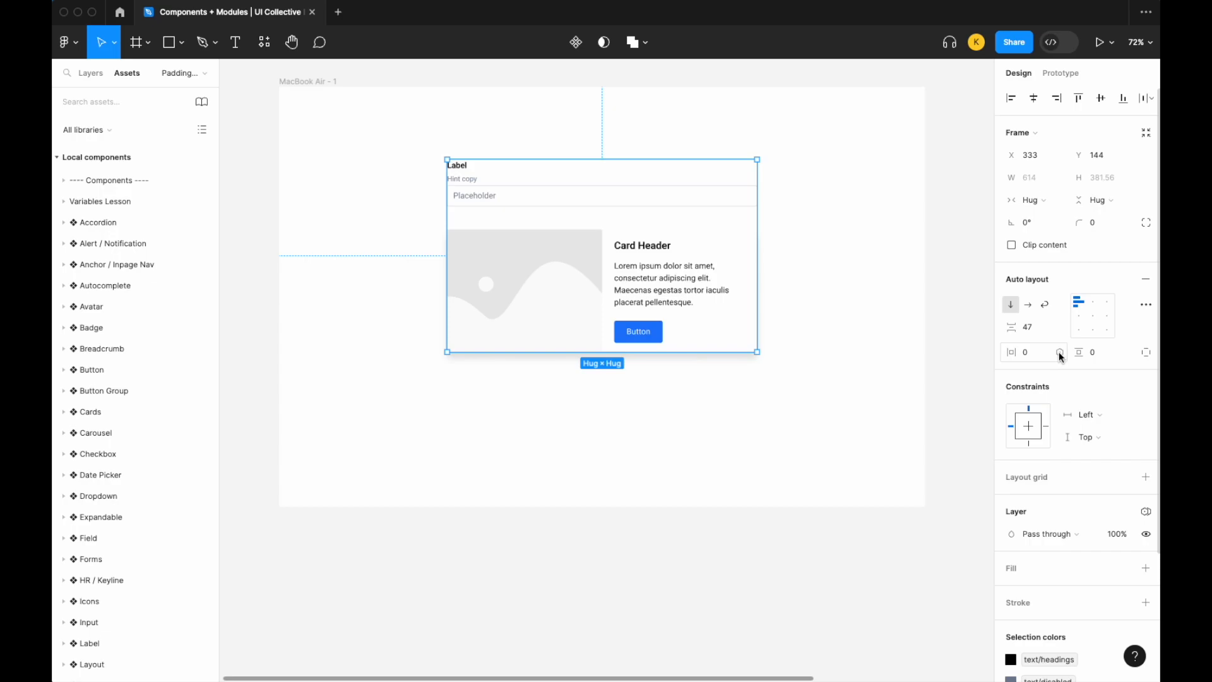
Bind the container's horizontal padding to Padding-Horizontal (25), vertical to Padding-Vertical (50), and gap to Gap.
left_click(1059, 353)
type("25")
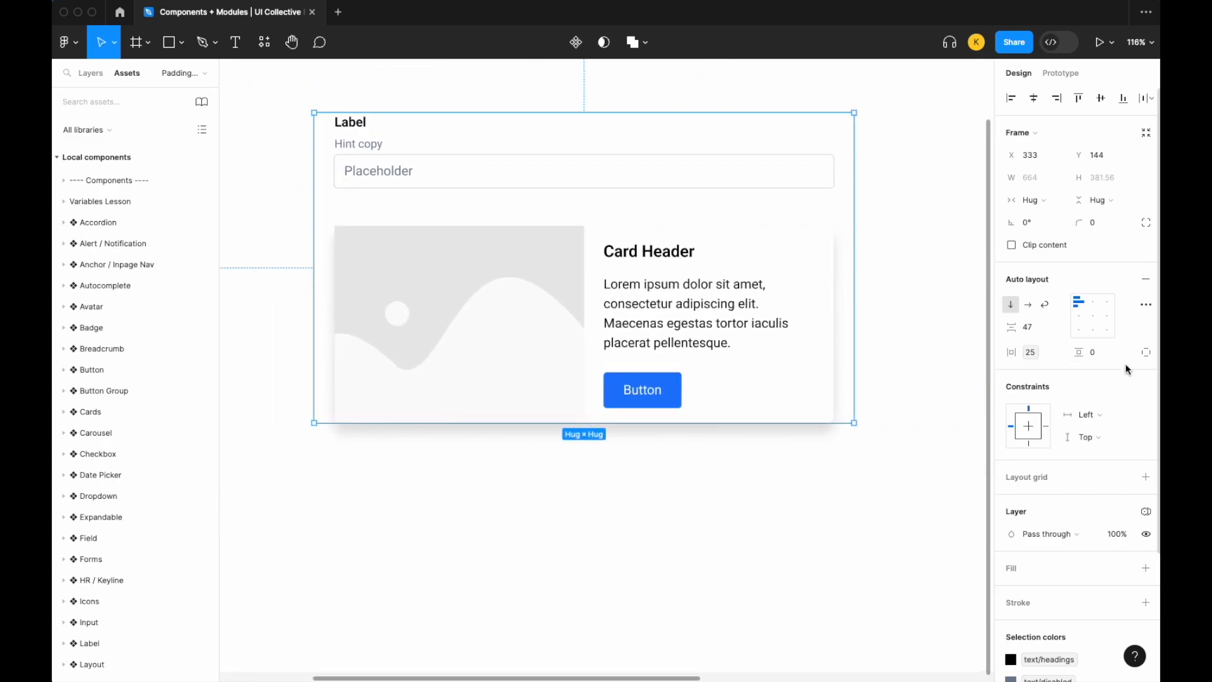
left_click(1098, 353)
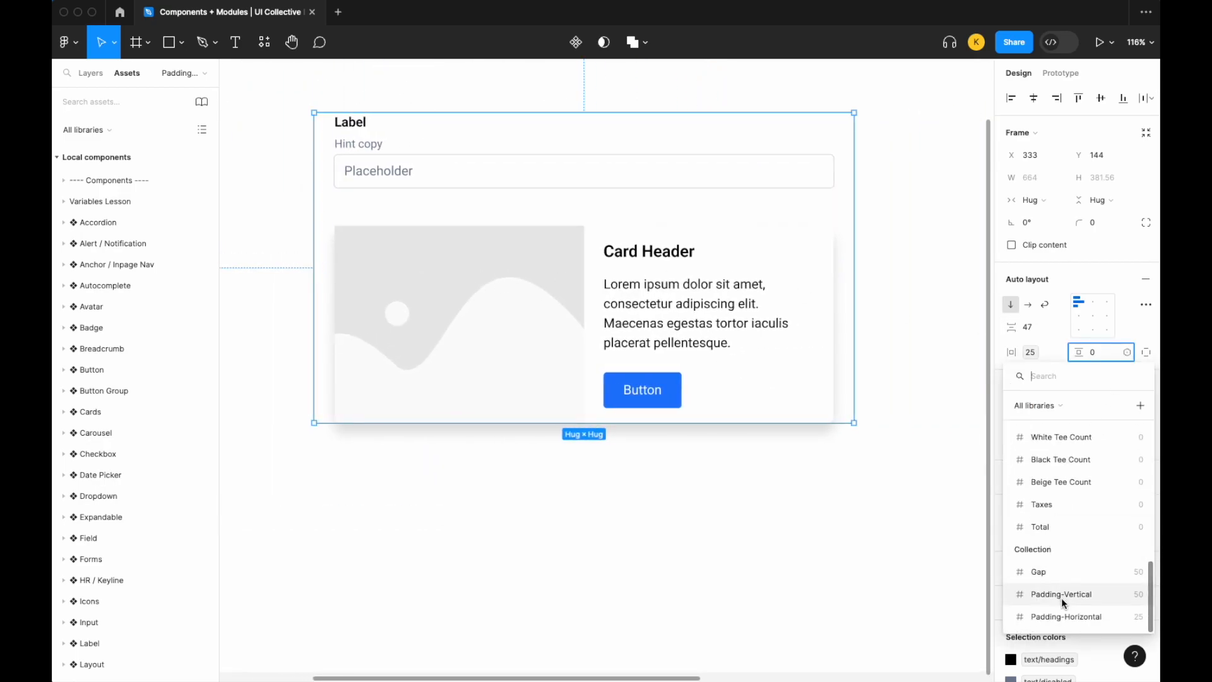
left_click(1062, 593)
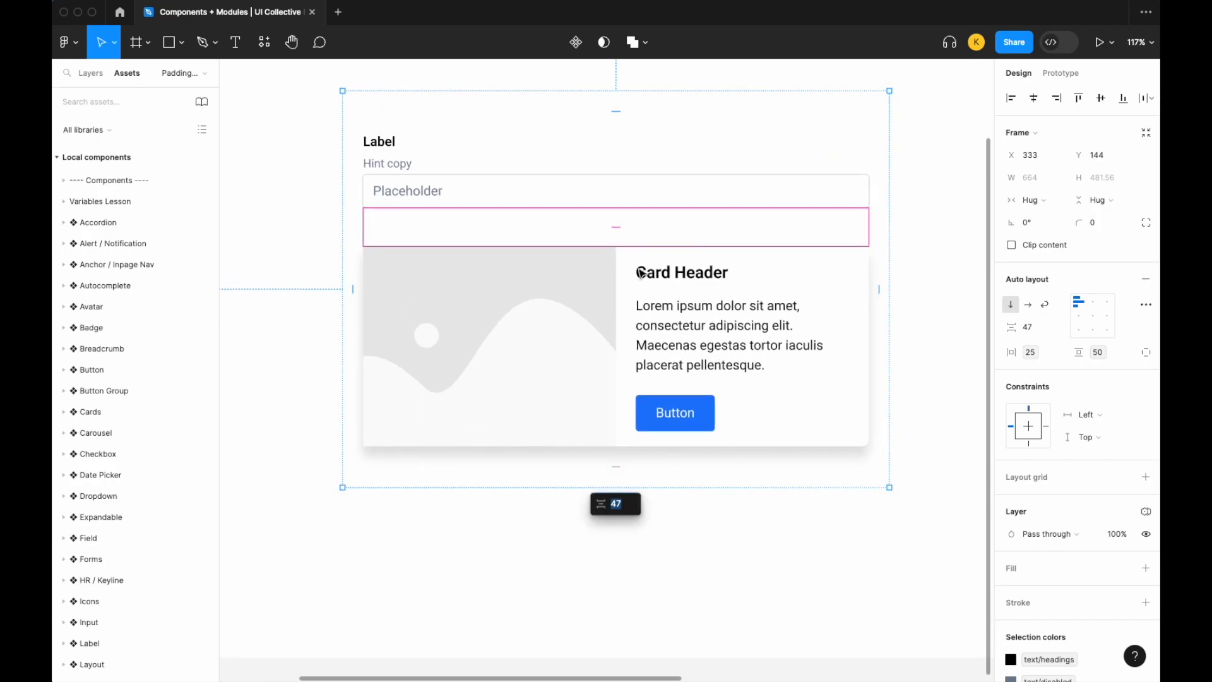
mouse_move(632, 246)
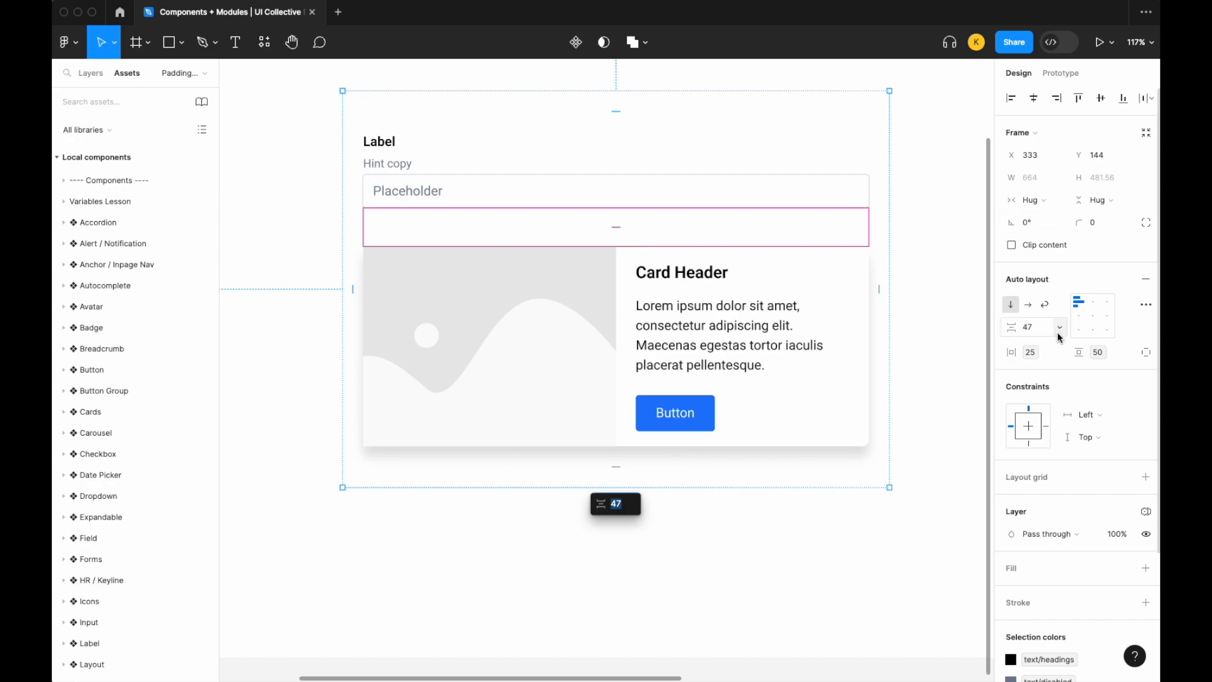
left_click(1060, 326)
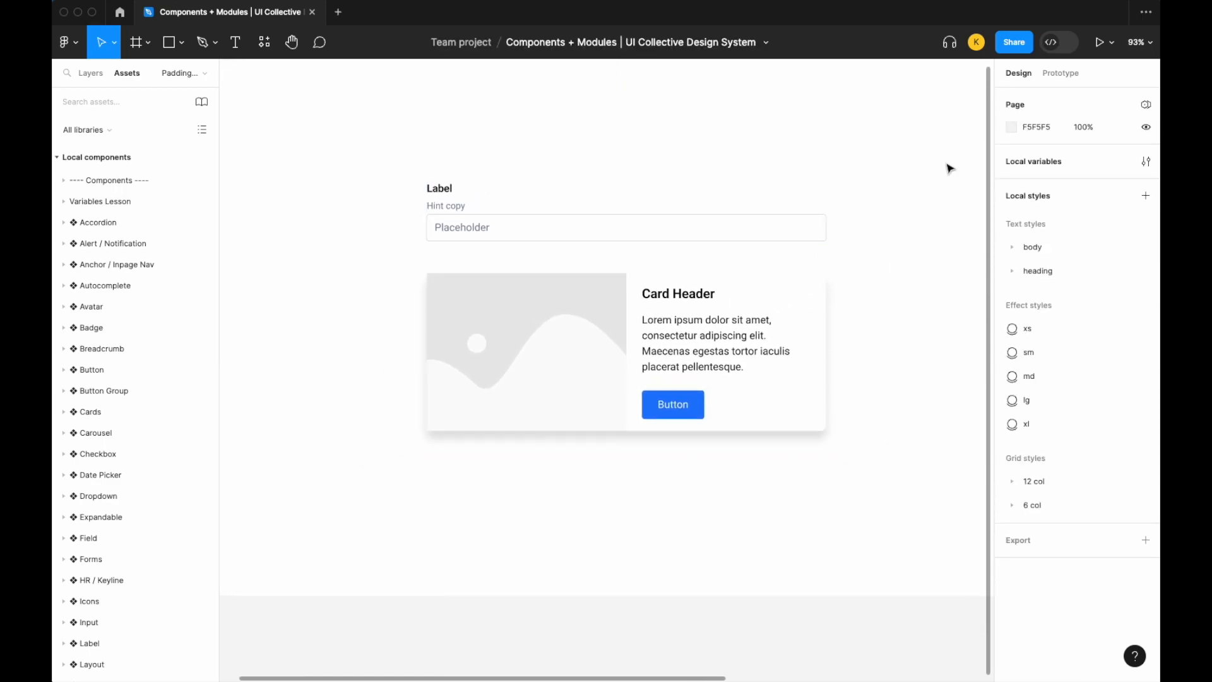
left_click(1146, 162)
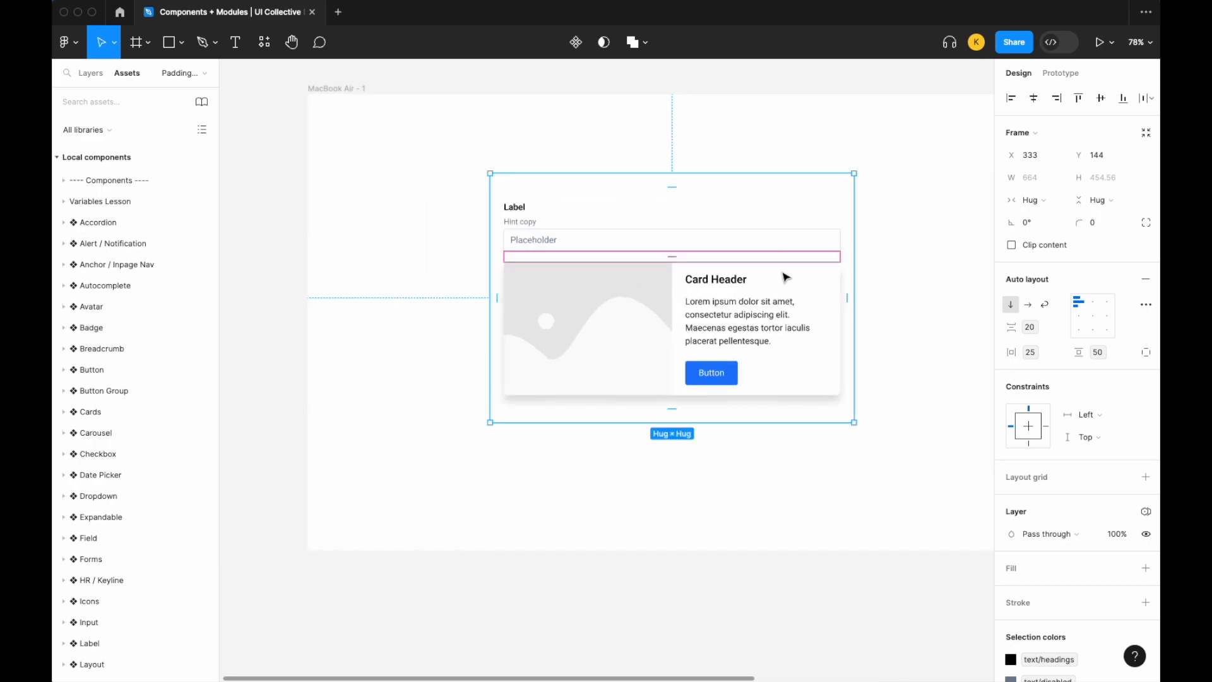
scroll("down", 3)
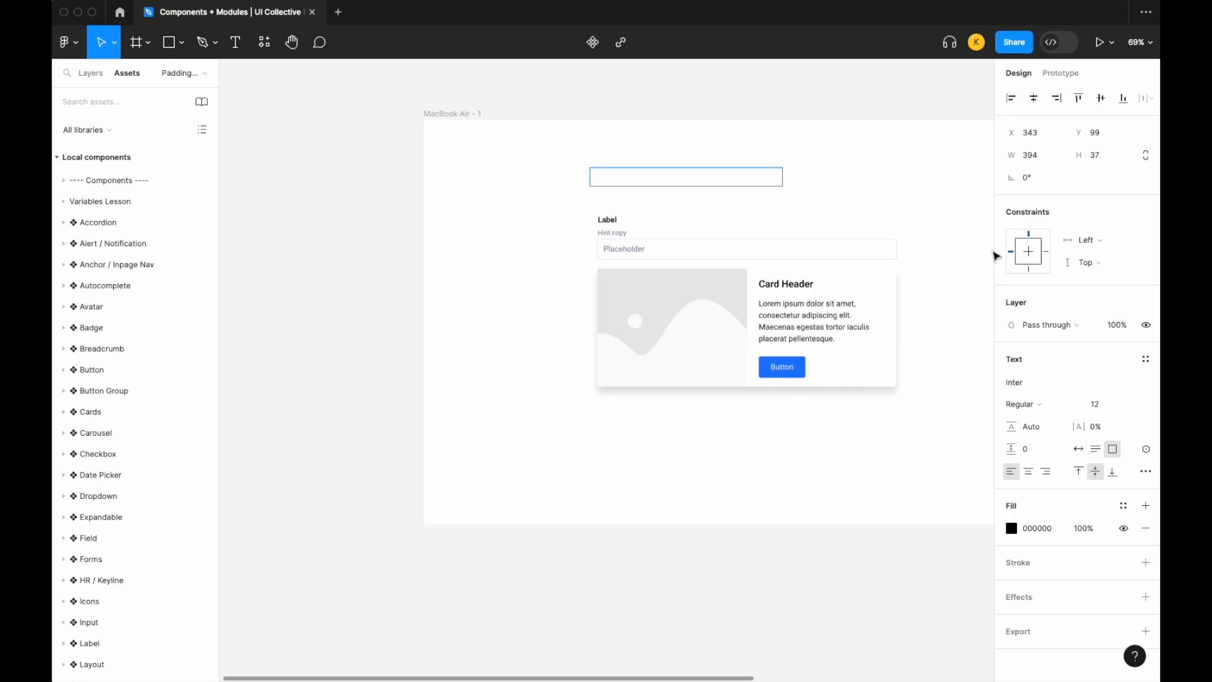
Add a 'Heading' text in heading/xl style and stack it with the container in one auto-layout.
type("Heading")
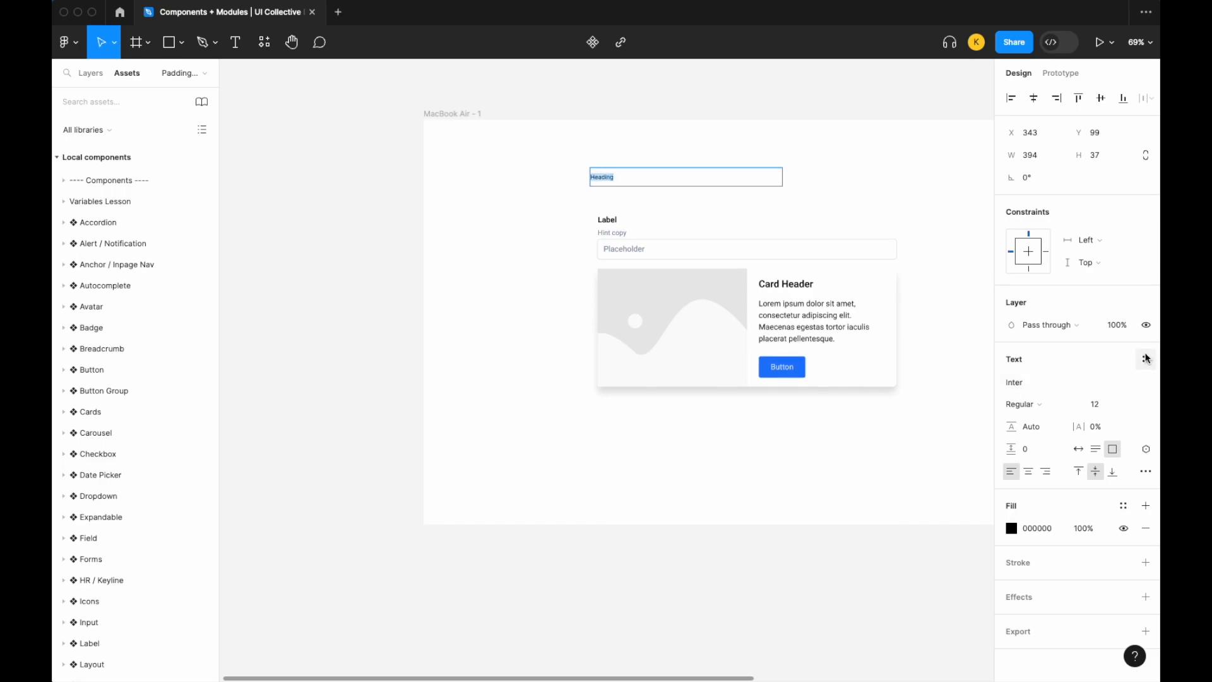
left_click(1147, 358)
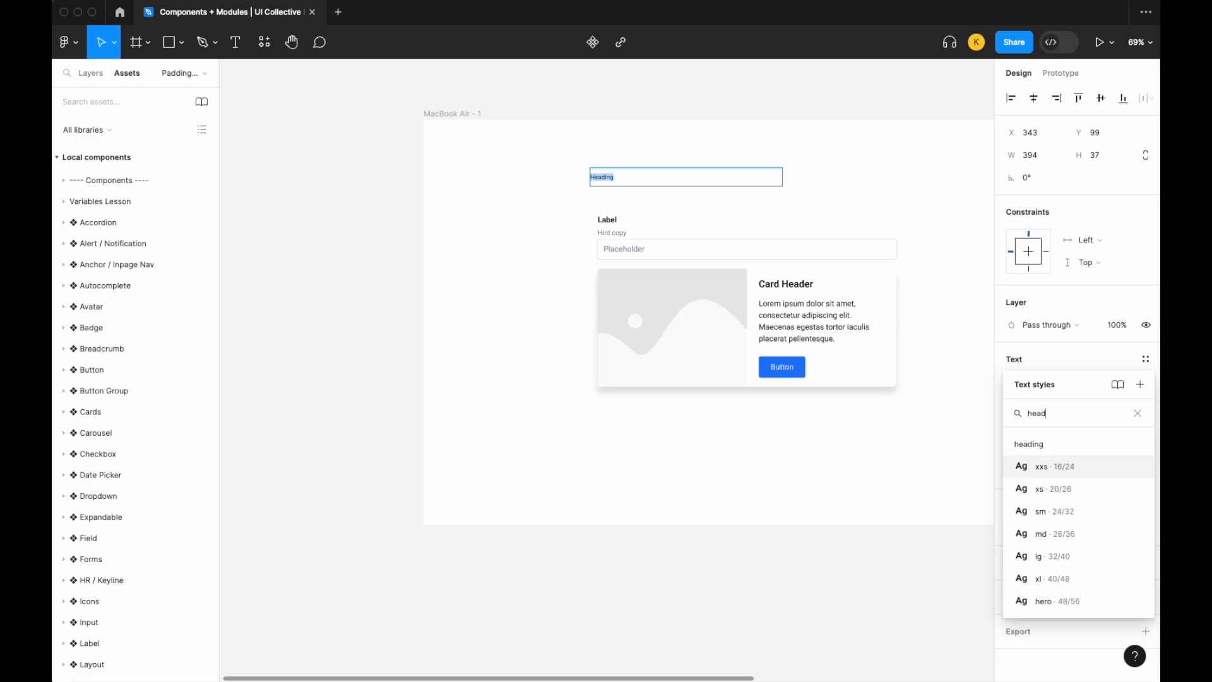
left_click(1052, 579)
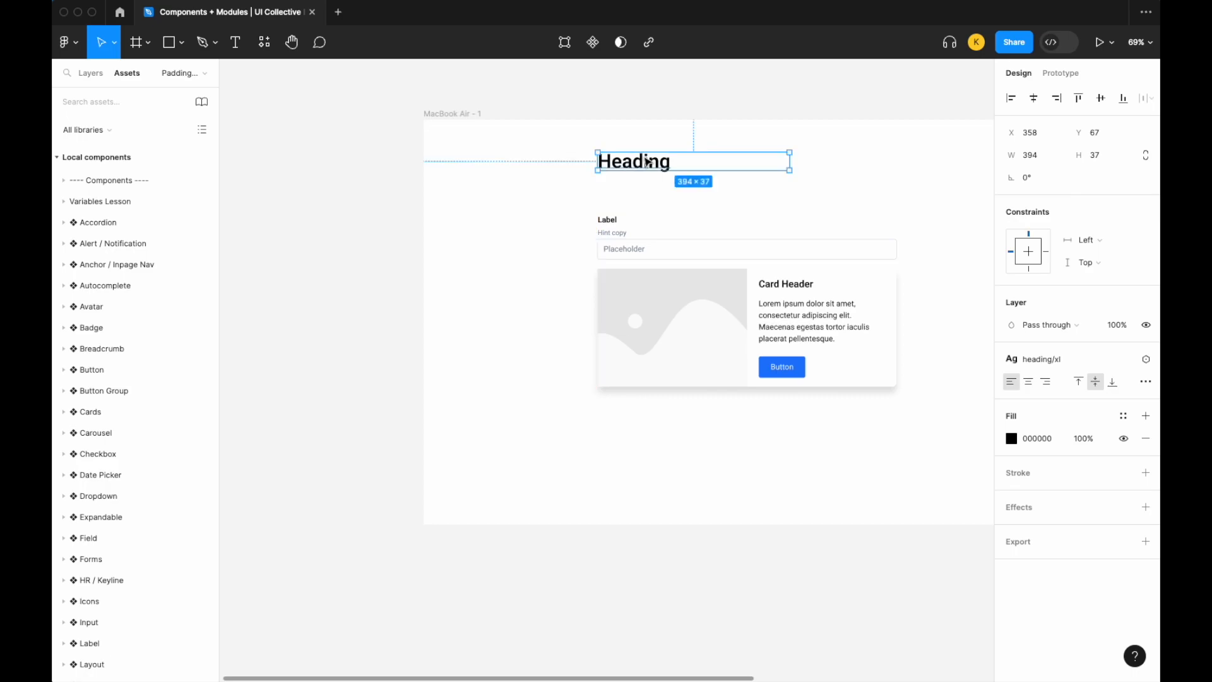
left_click(1124, 415)
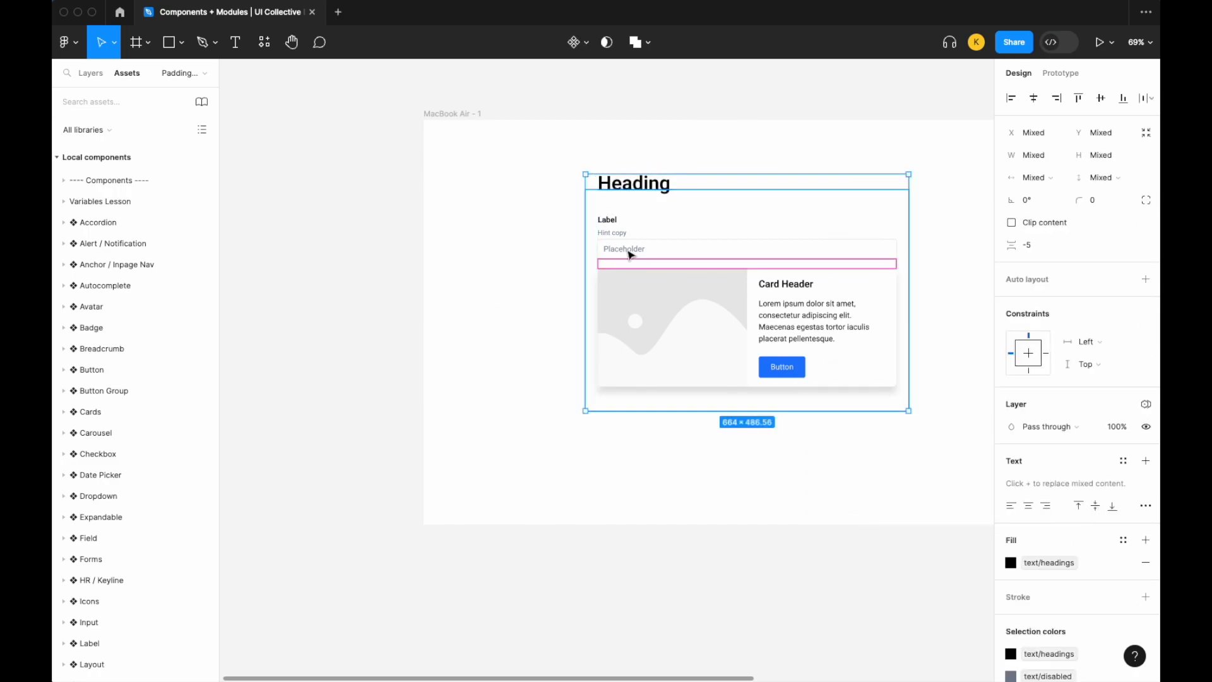
key("shift+a")
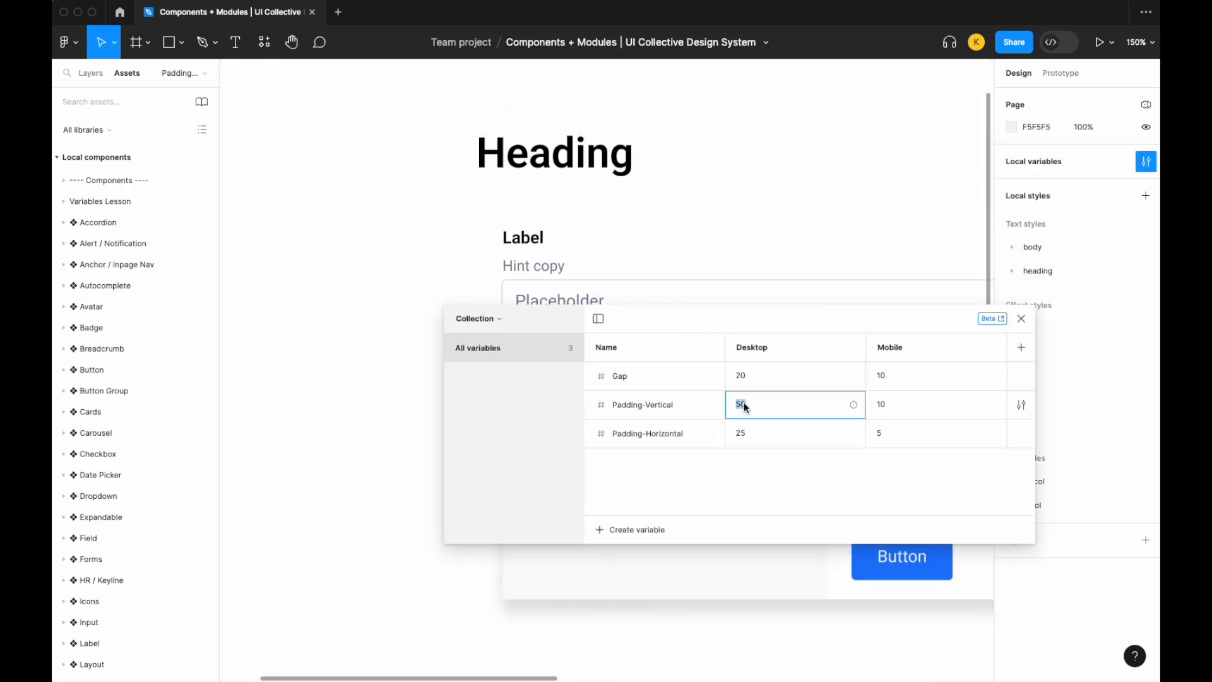
Set the Gap variable's Desktop value to 20.
type("20")
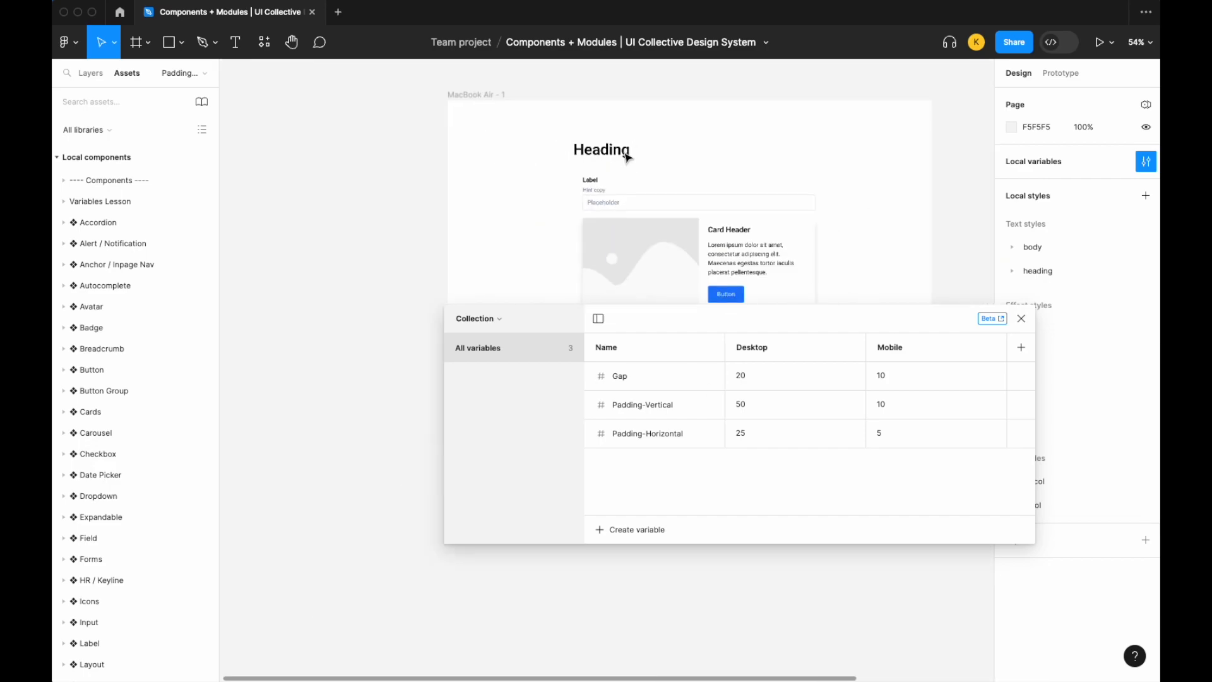
left_click(1020, 318)
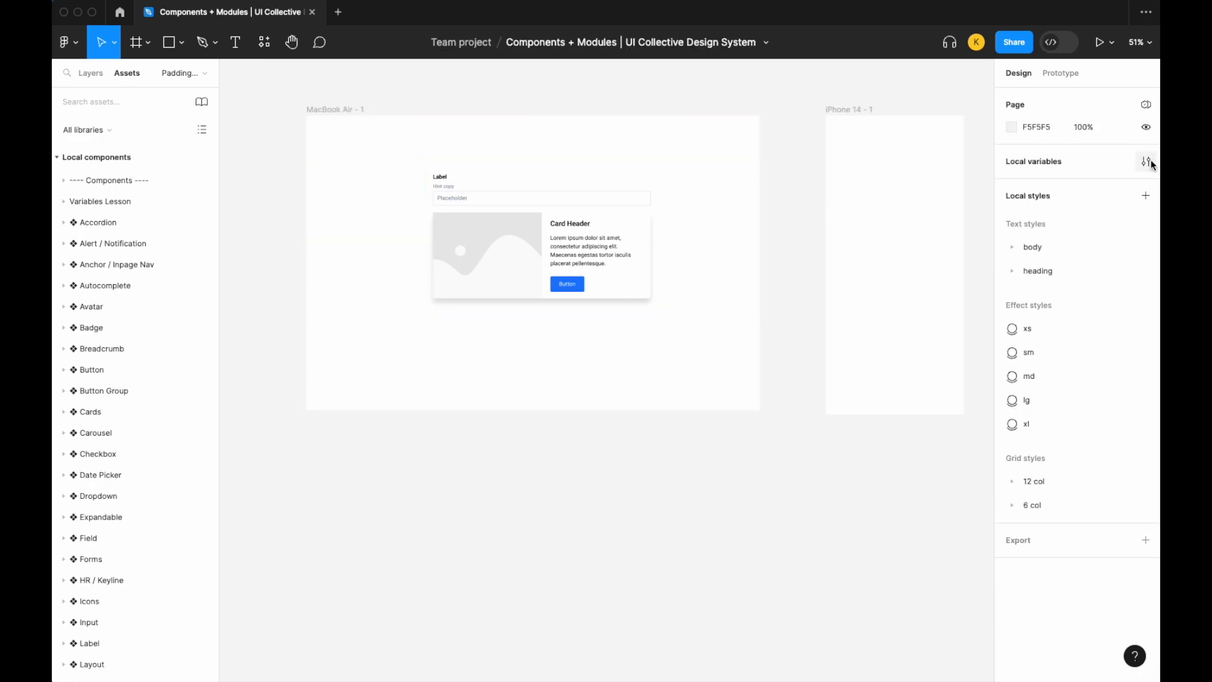
Set the iPhone 14 frame to use the Collection's Mobile variable mode.
left_click(1147, 161)
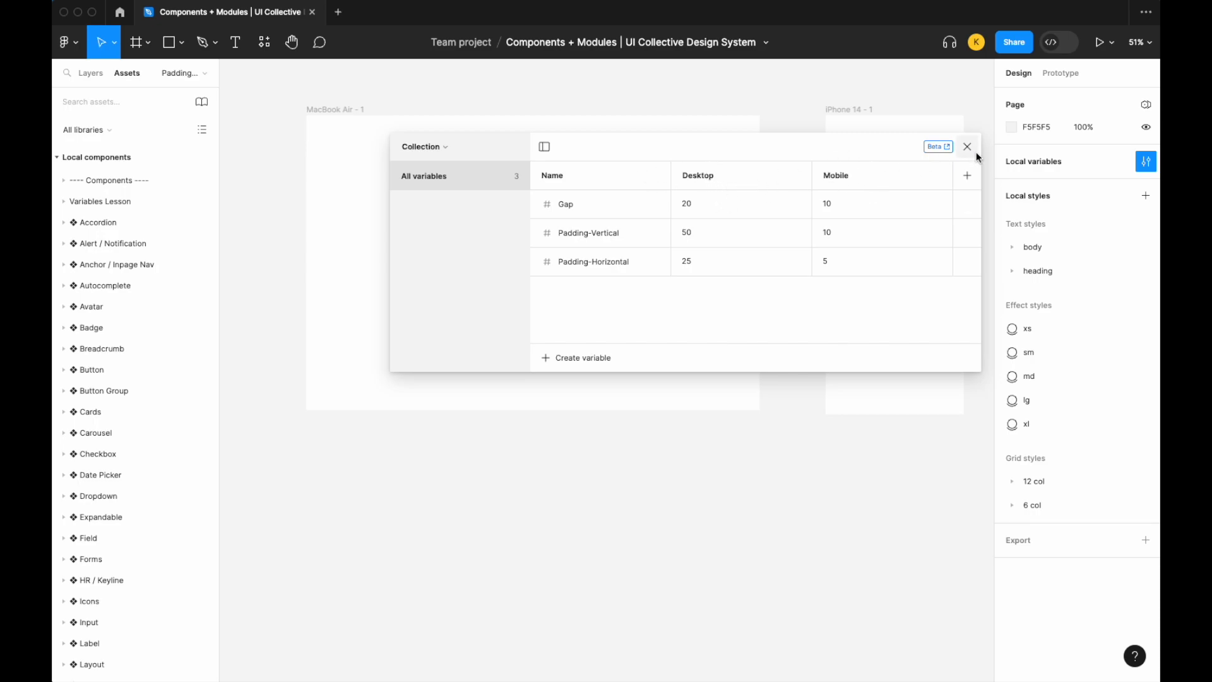
left_click(967, 146)
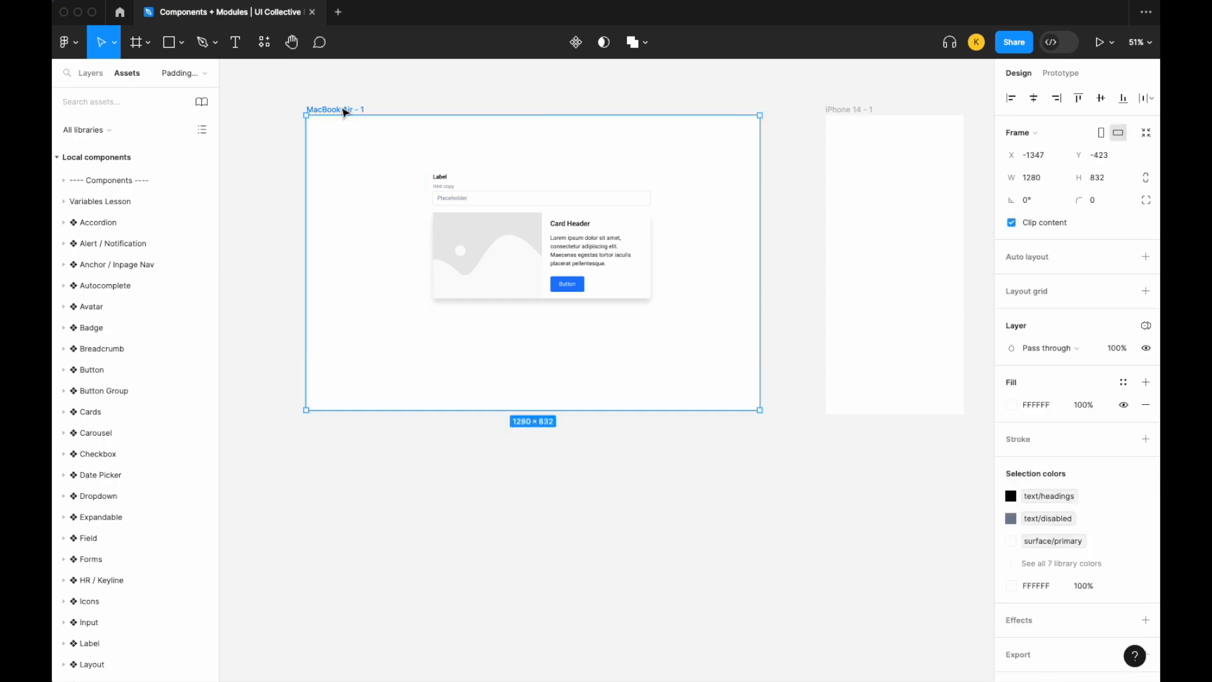
left_click(1147, 326)
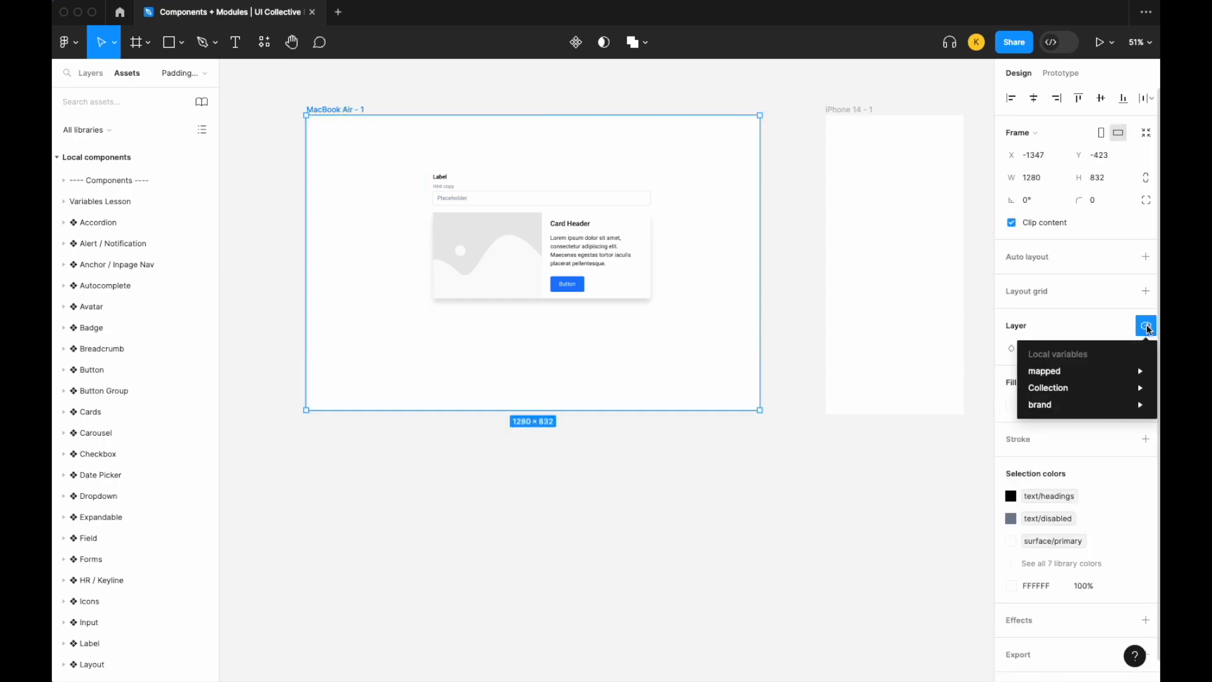
mouse_move(1045, 371)
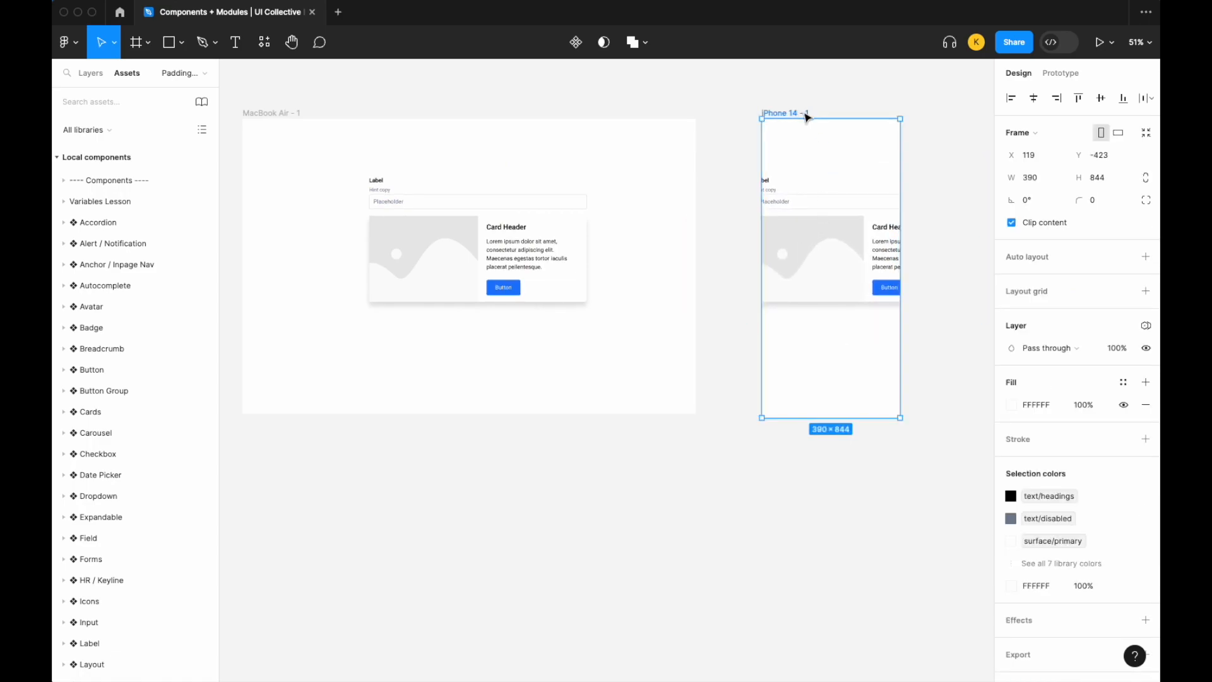
left_click(1146, 324)
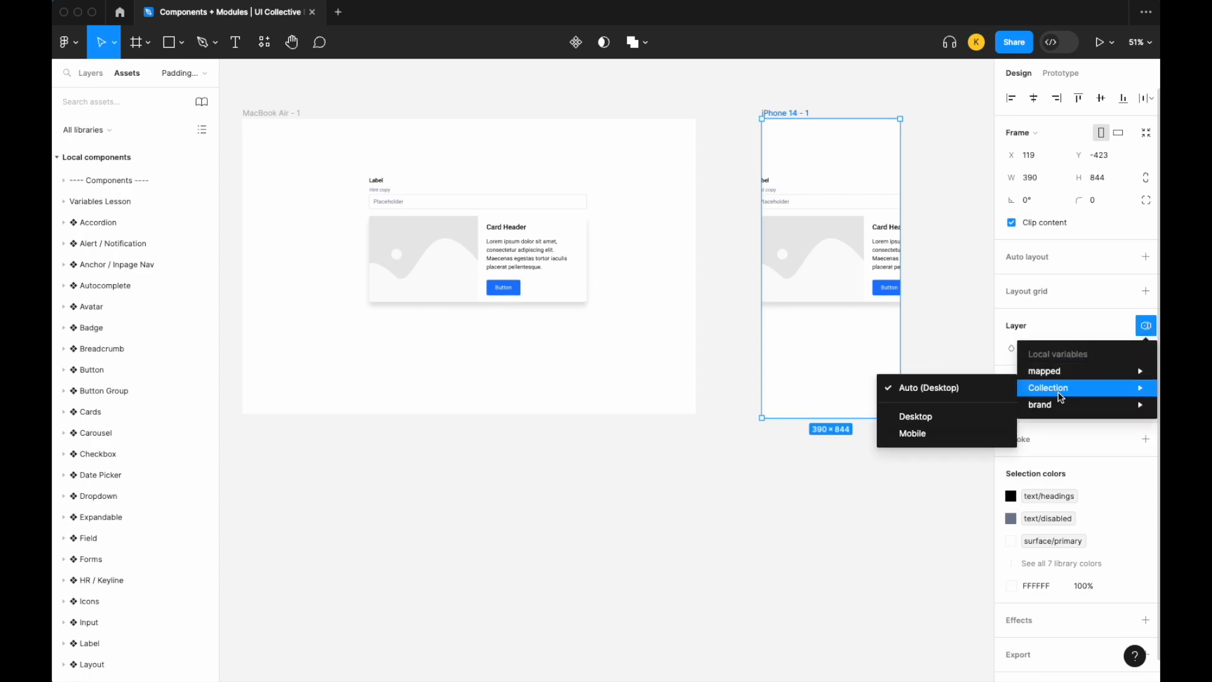
left_click(914, 434)
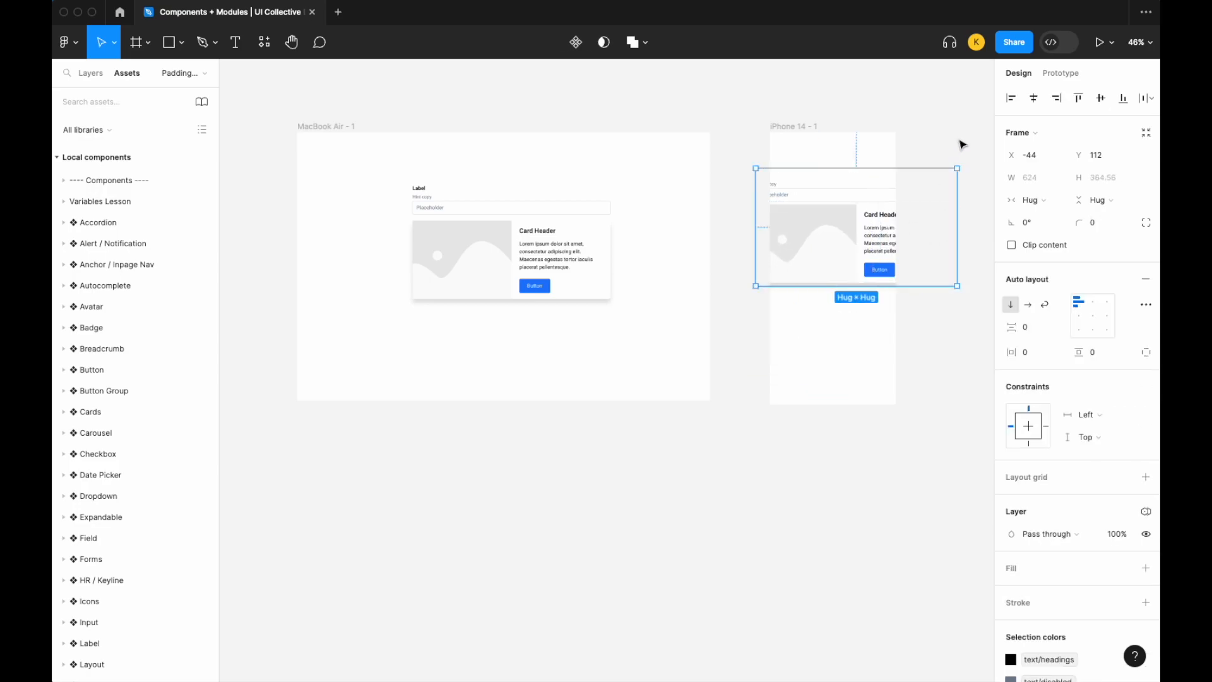
mouse_move(825, 235)
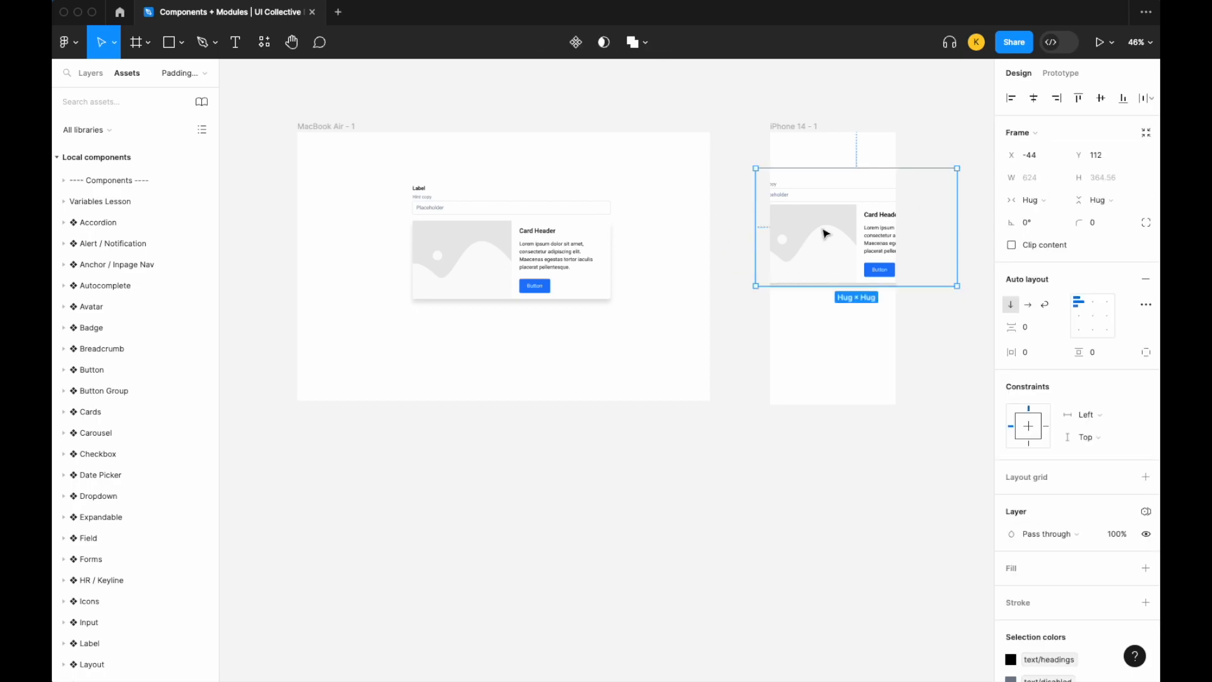
mouse_move(936, 321)
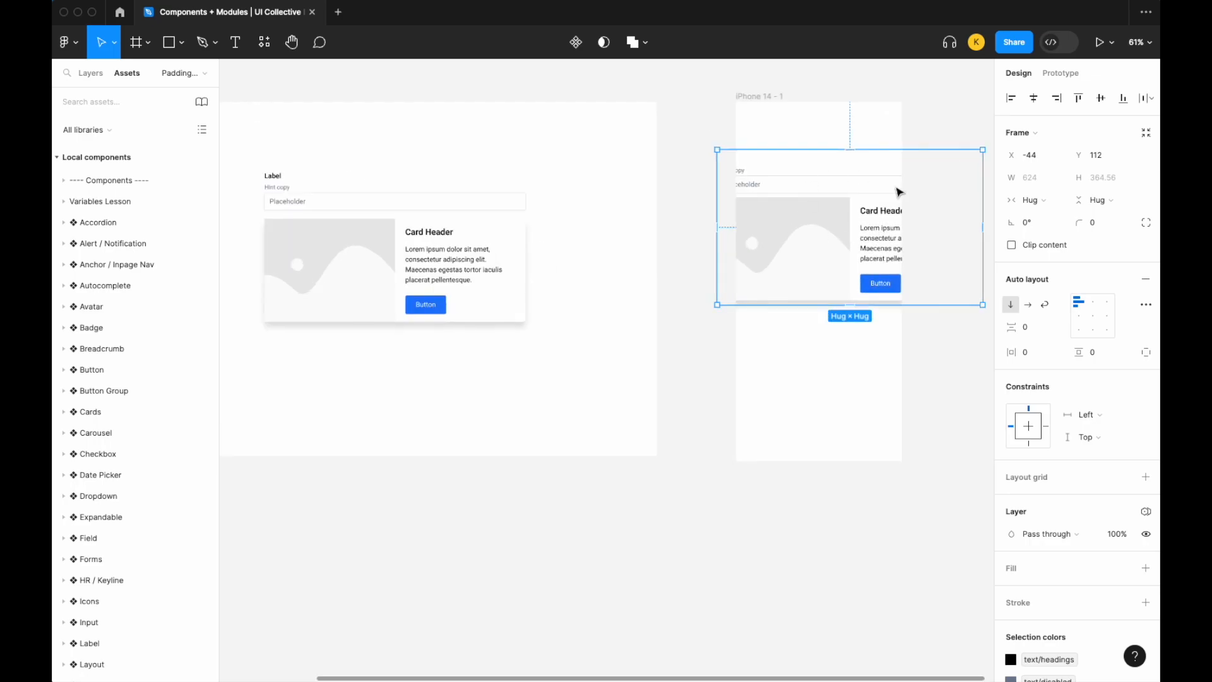
Bring up the collection's variables table to add a fourth number variable.
left_click(91, 73)
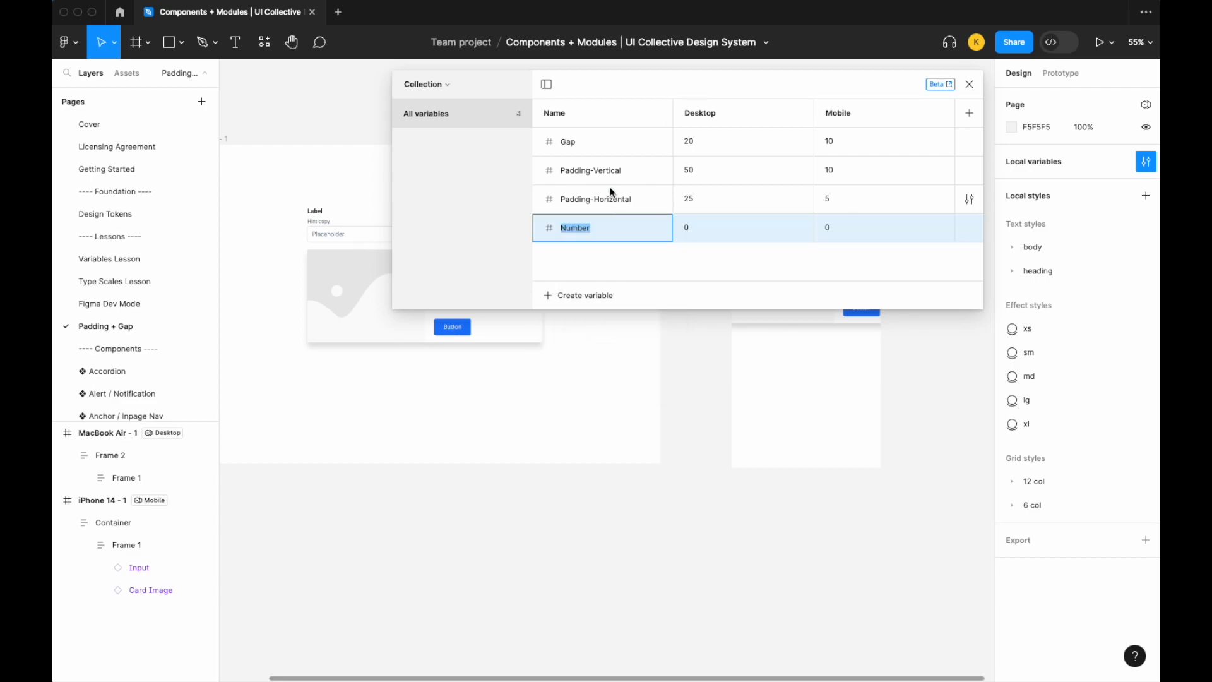
mouse_move(605, 212)
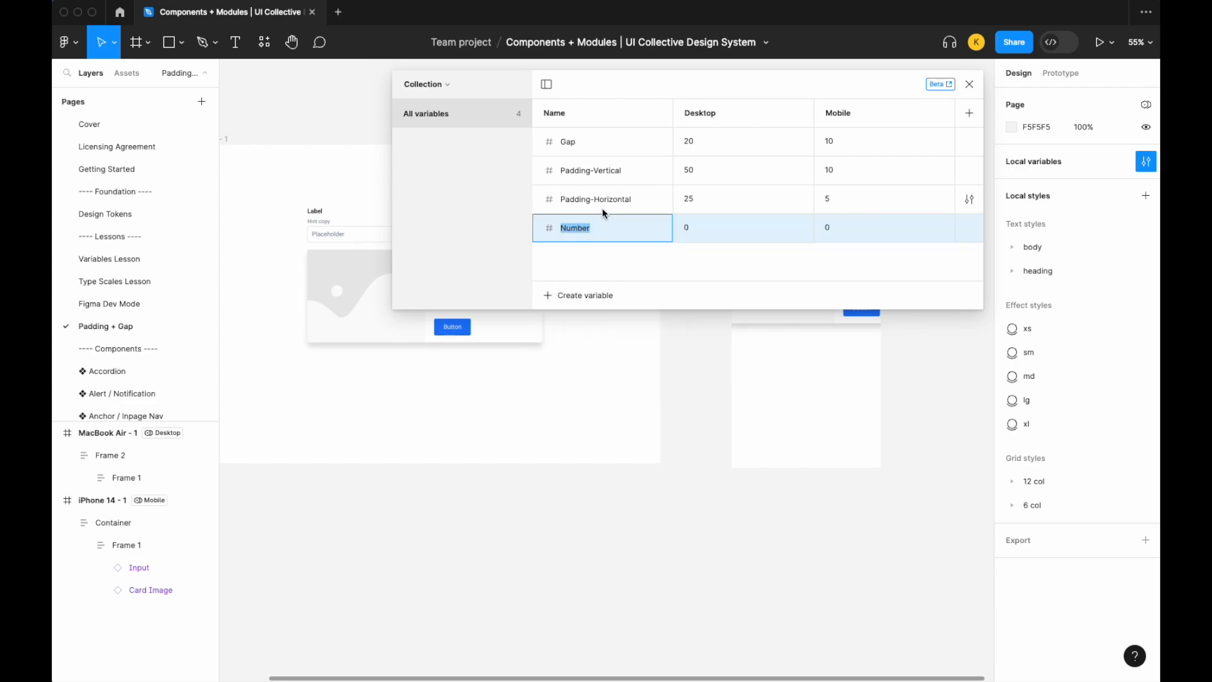
Rename the new variable to Container with 650 for Desktop and 320 for Mobile.
type("Cont")
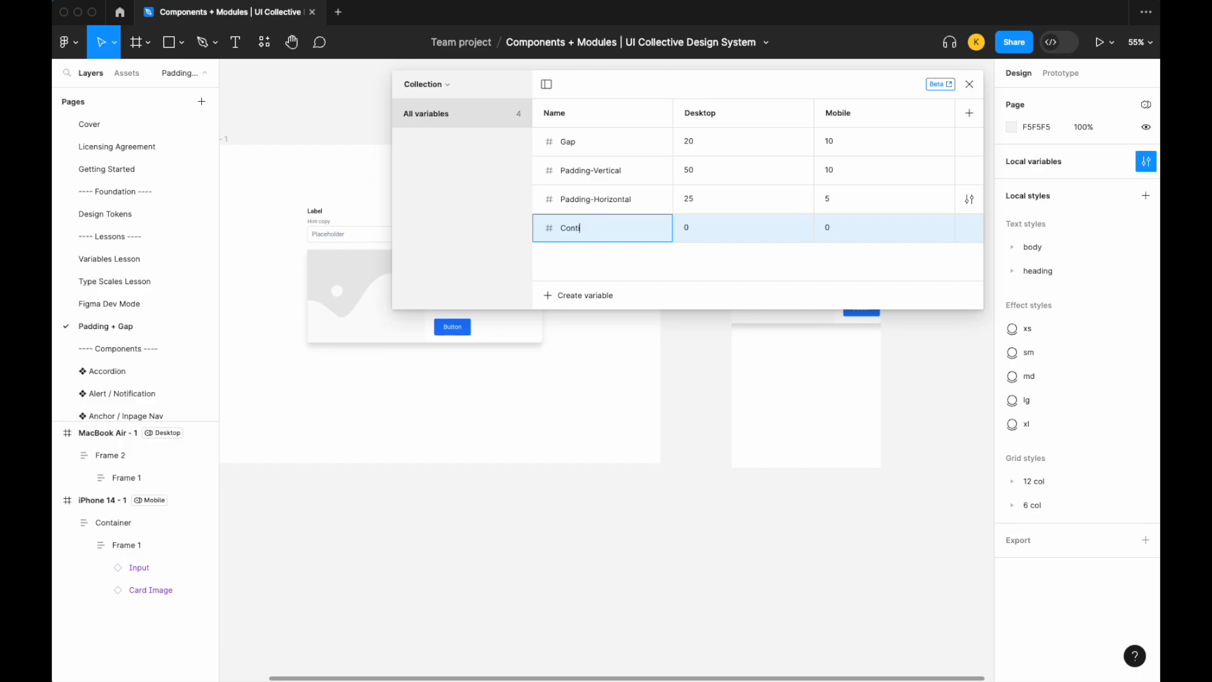
type("ainer")
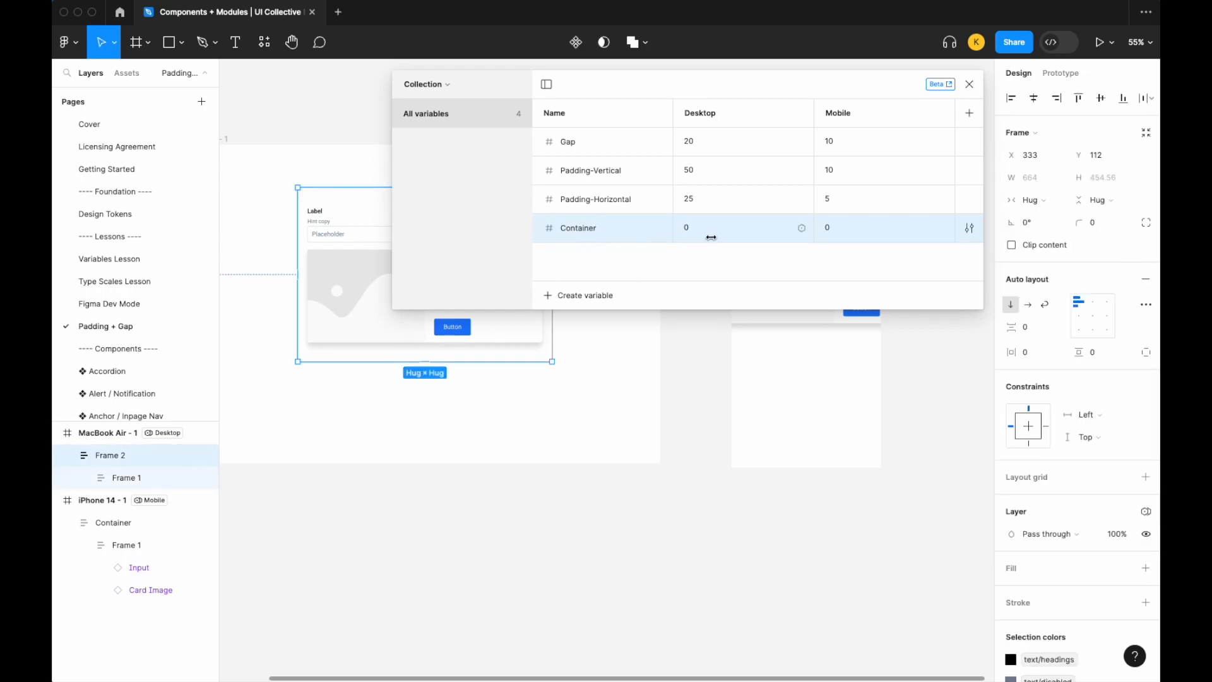
type("650")
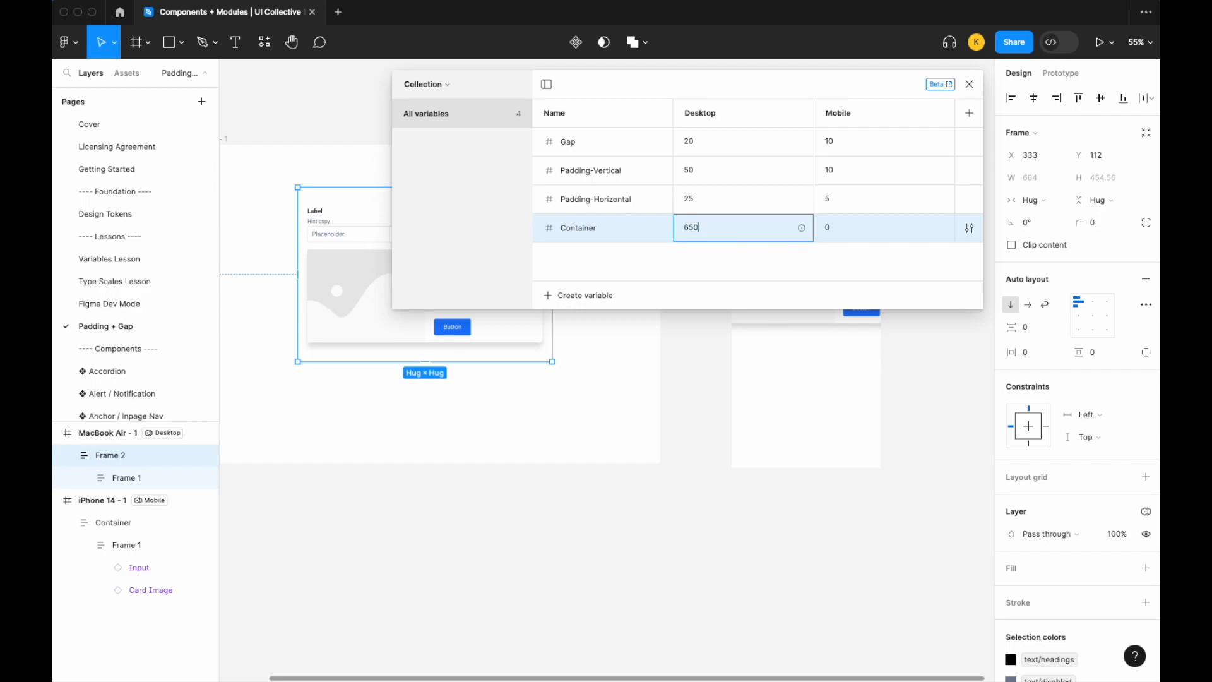
left_click(882, 228)
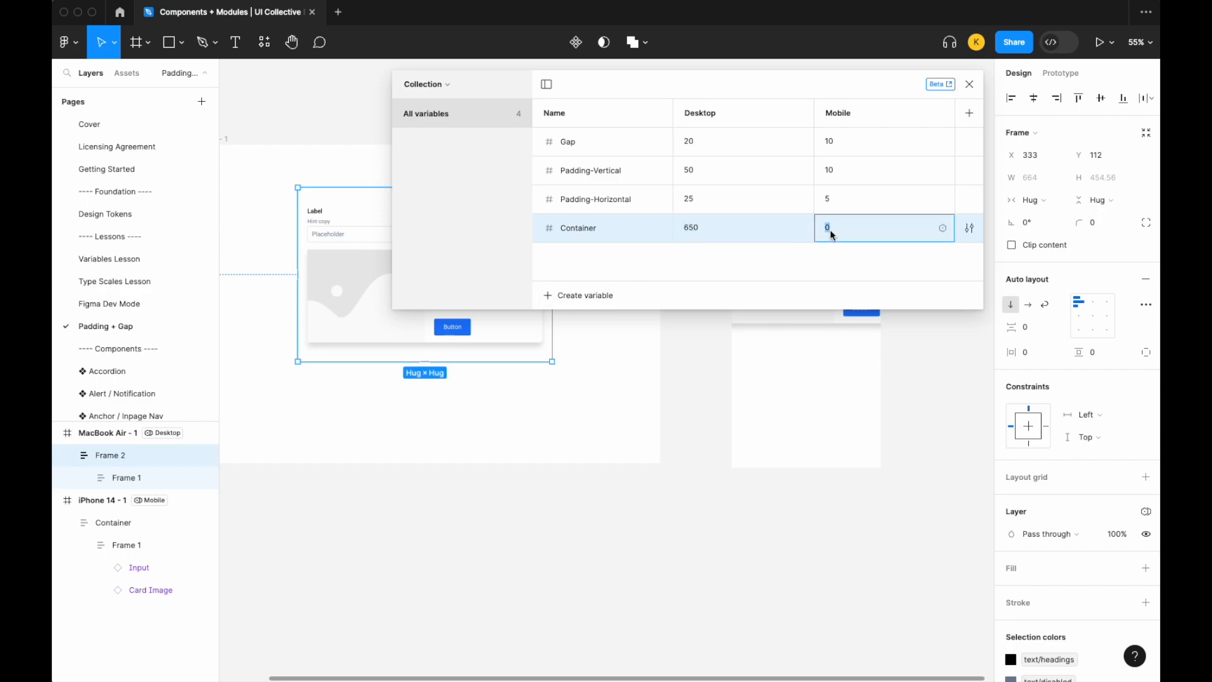
type("320")
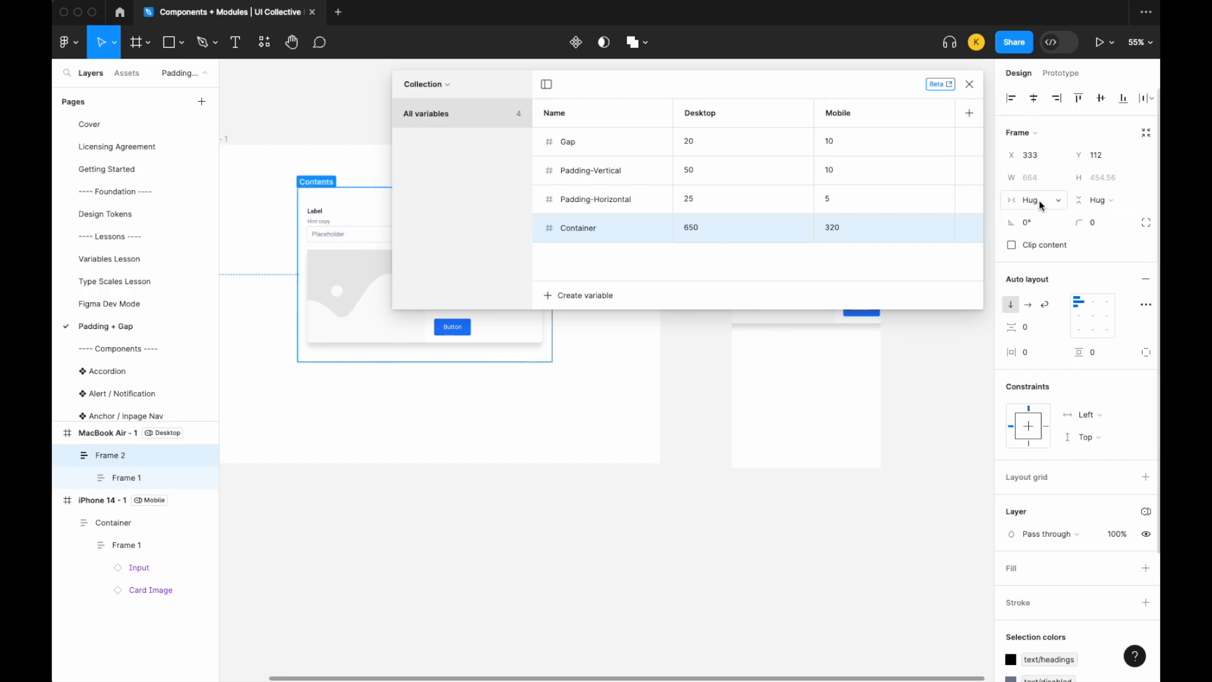
Bind Frame 2's width to the Container variable and close the variables table.
left_click(1032, 199)
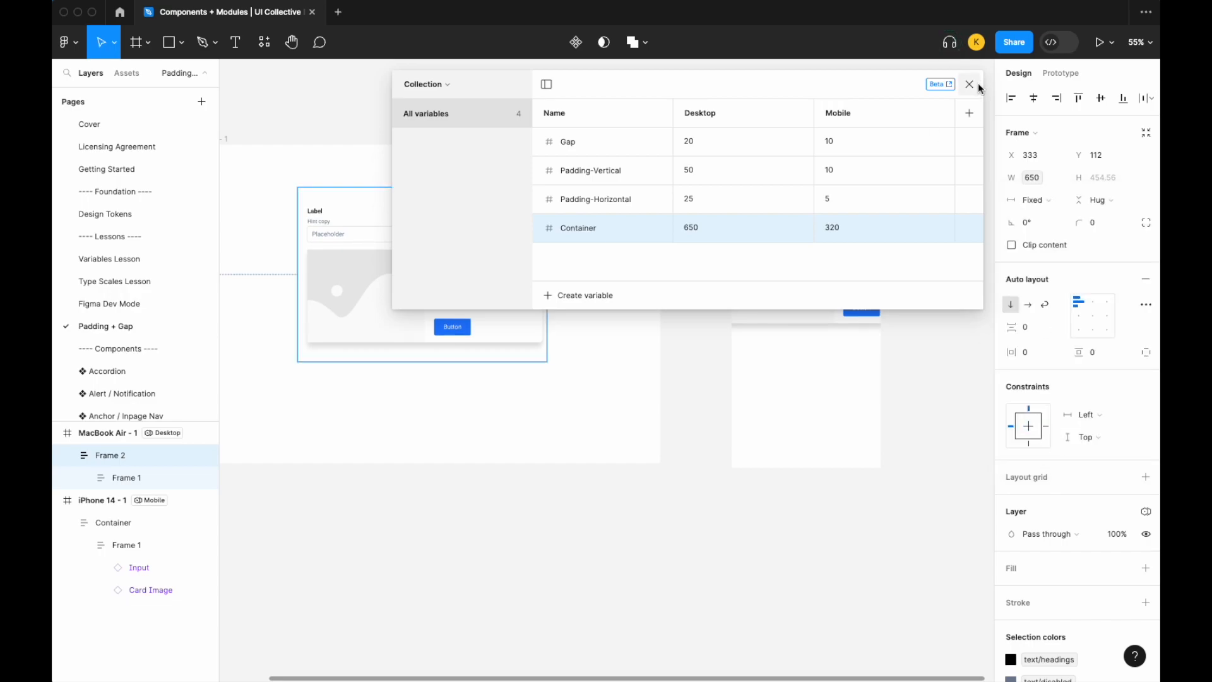
left_click(969, 85)
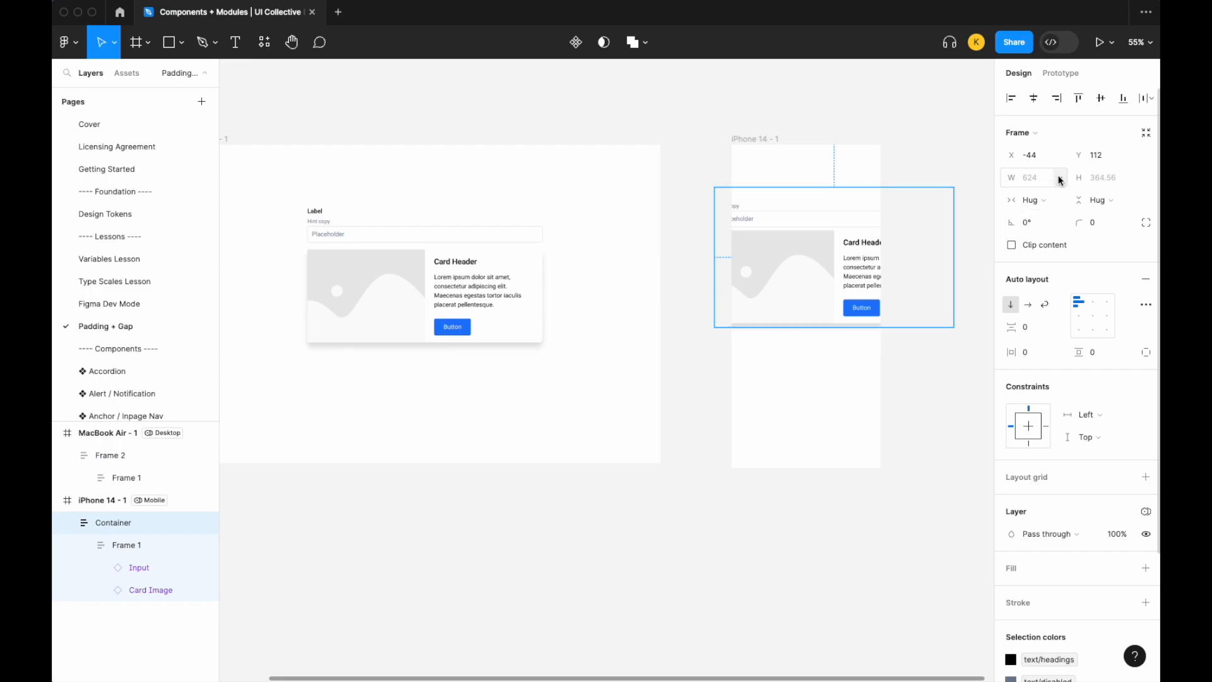
Bind the mobile Container's width to the Container variable (320).
left_click(1059, 177)
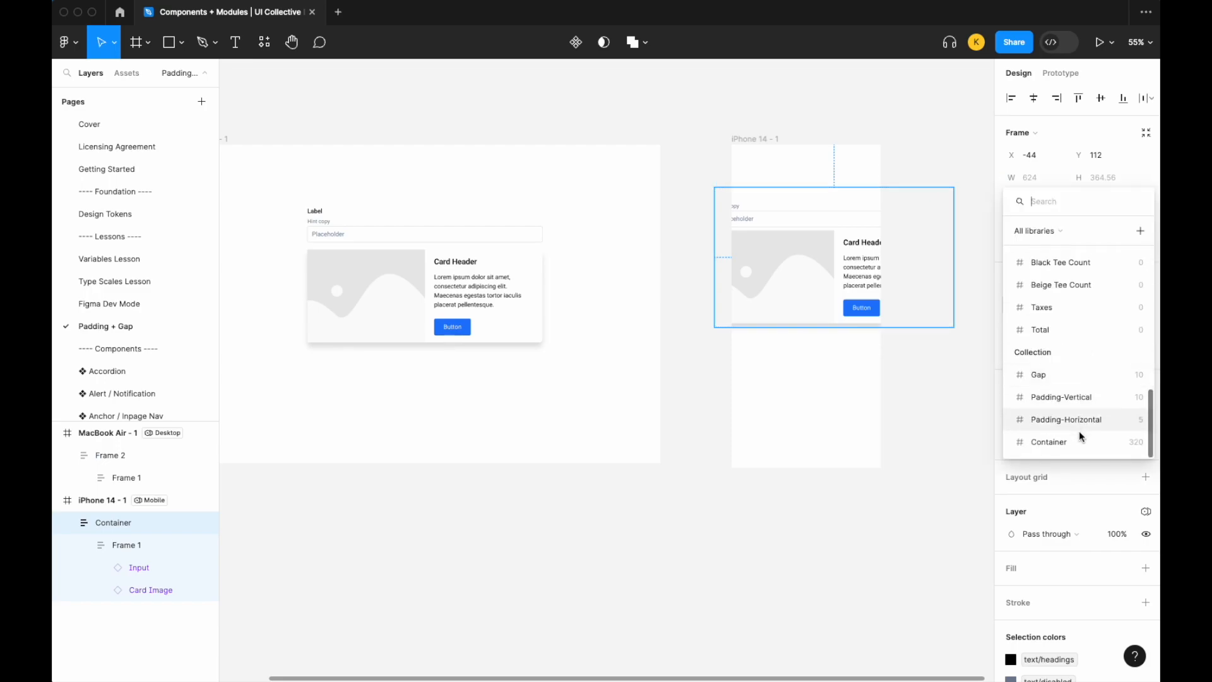
left_click(1050, 442)
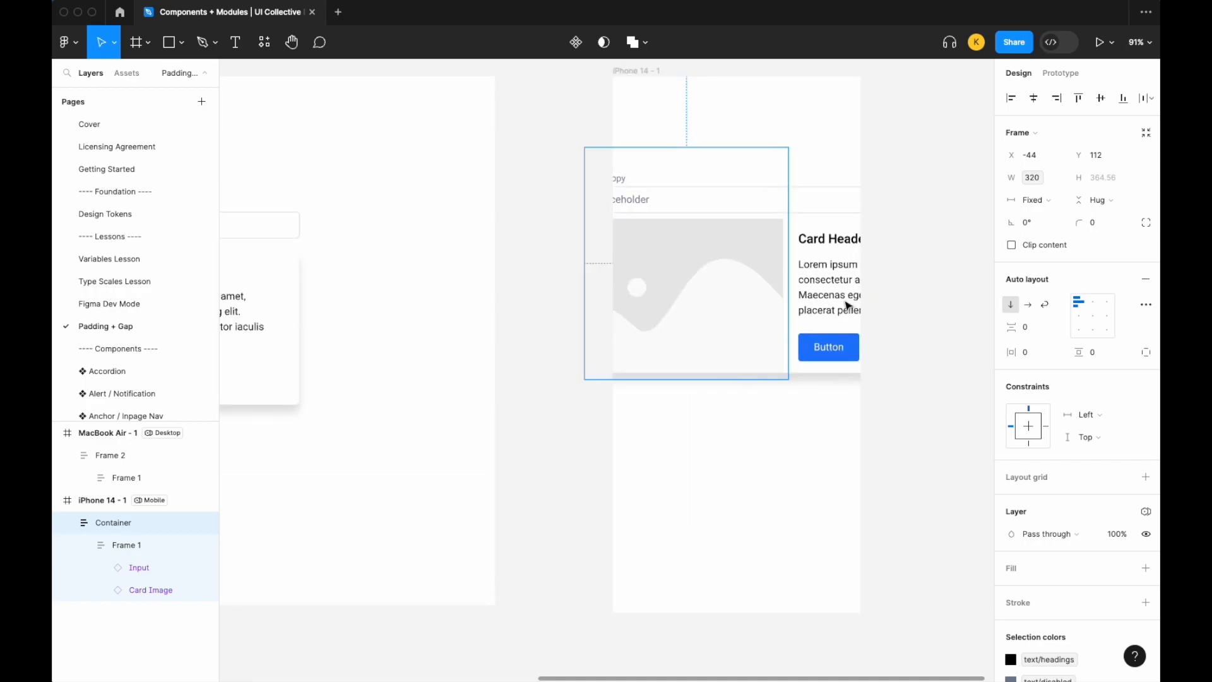
Set Frame 1 and the Input inside it to Fill container width.
left_click(126, 546)
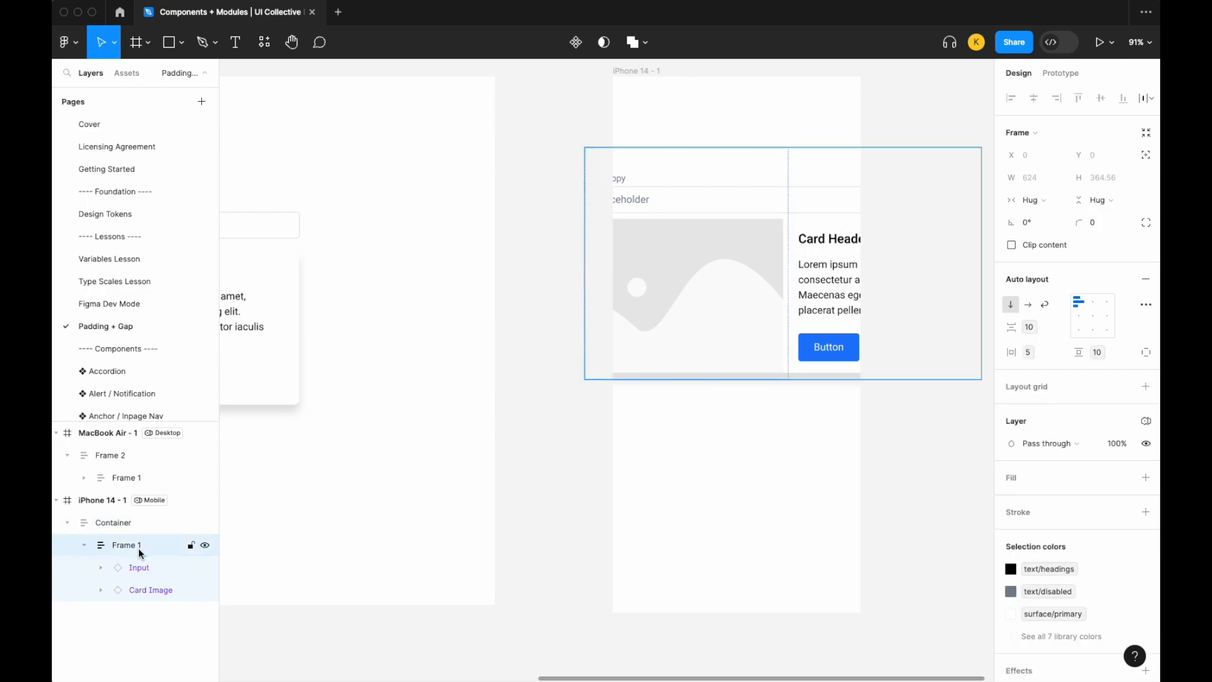
left_click(1030, 199)
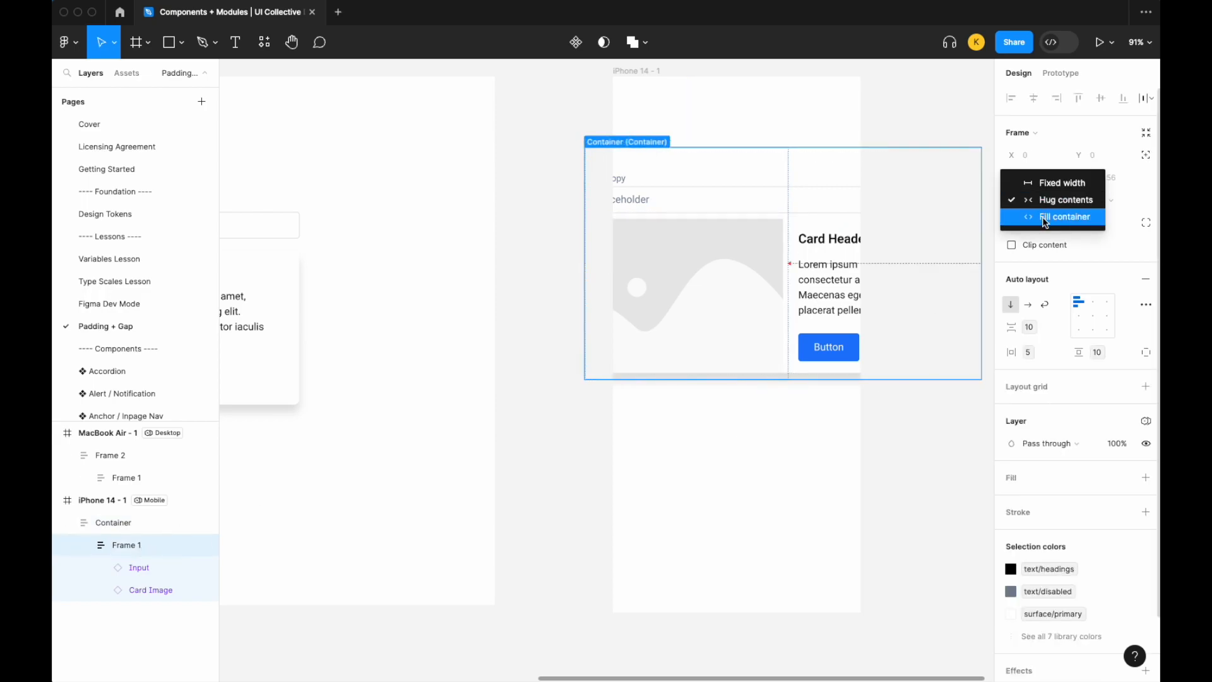
left_click(1066, 216)
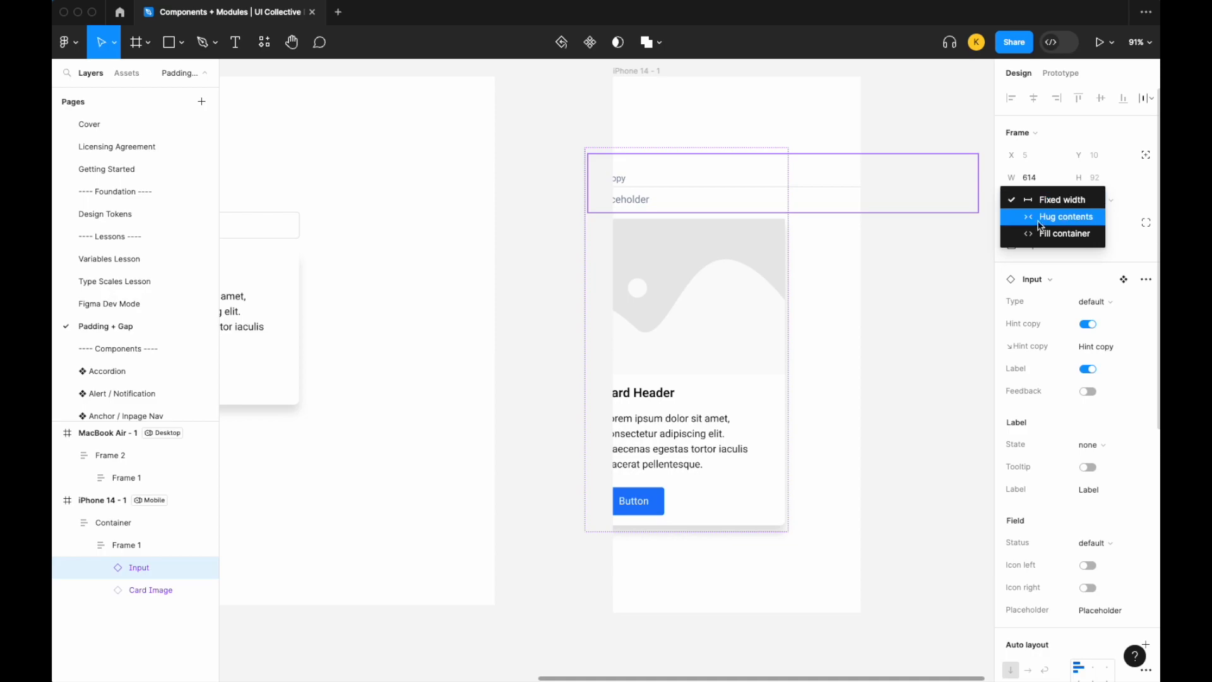
left_click(1067, 216)
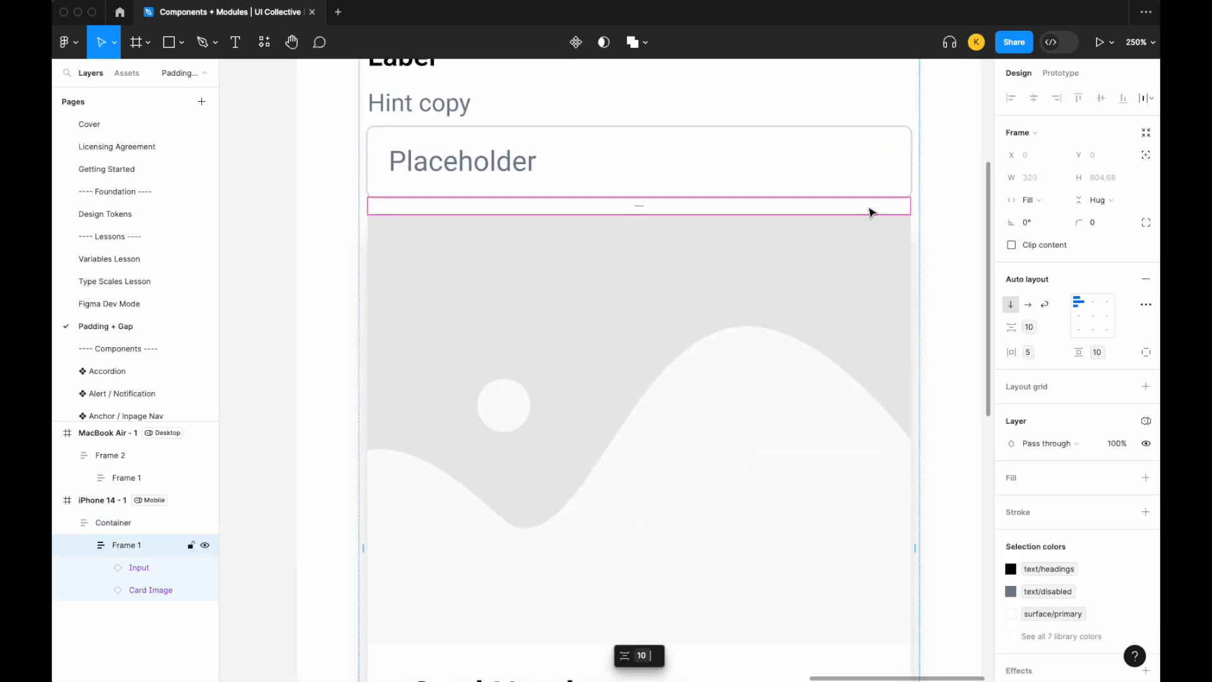
mouse_move(648, 204)
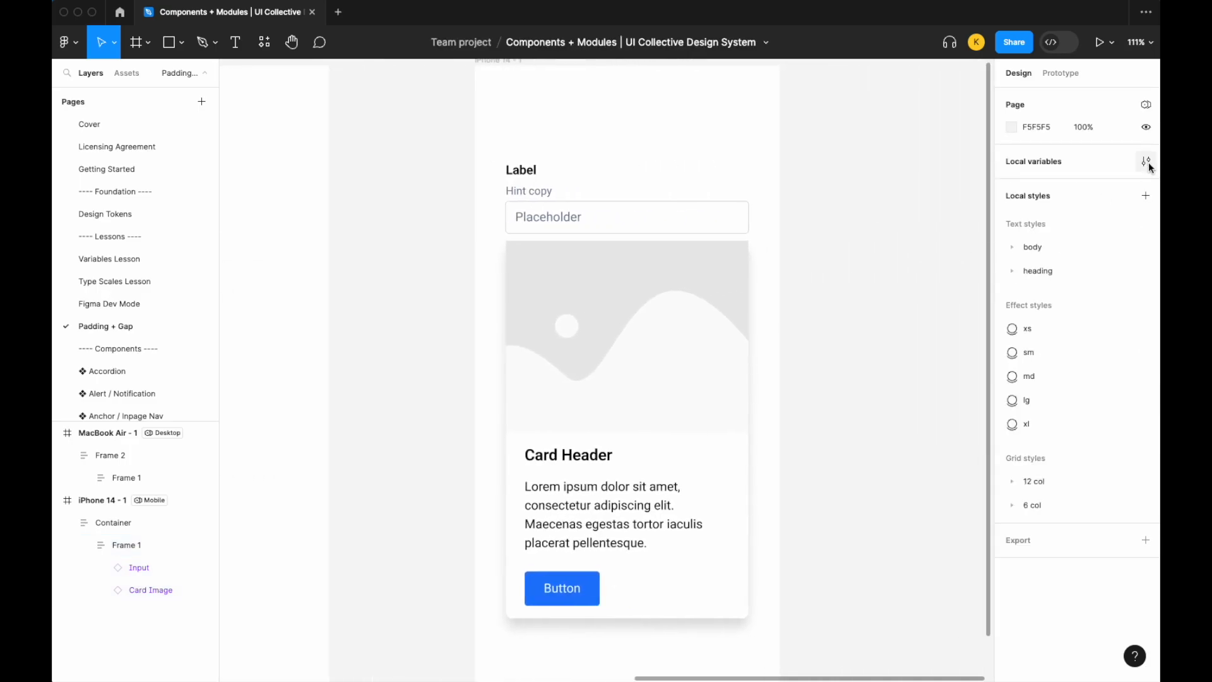
left_click(1146, 161)
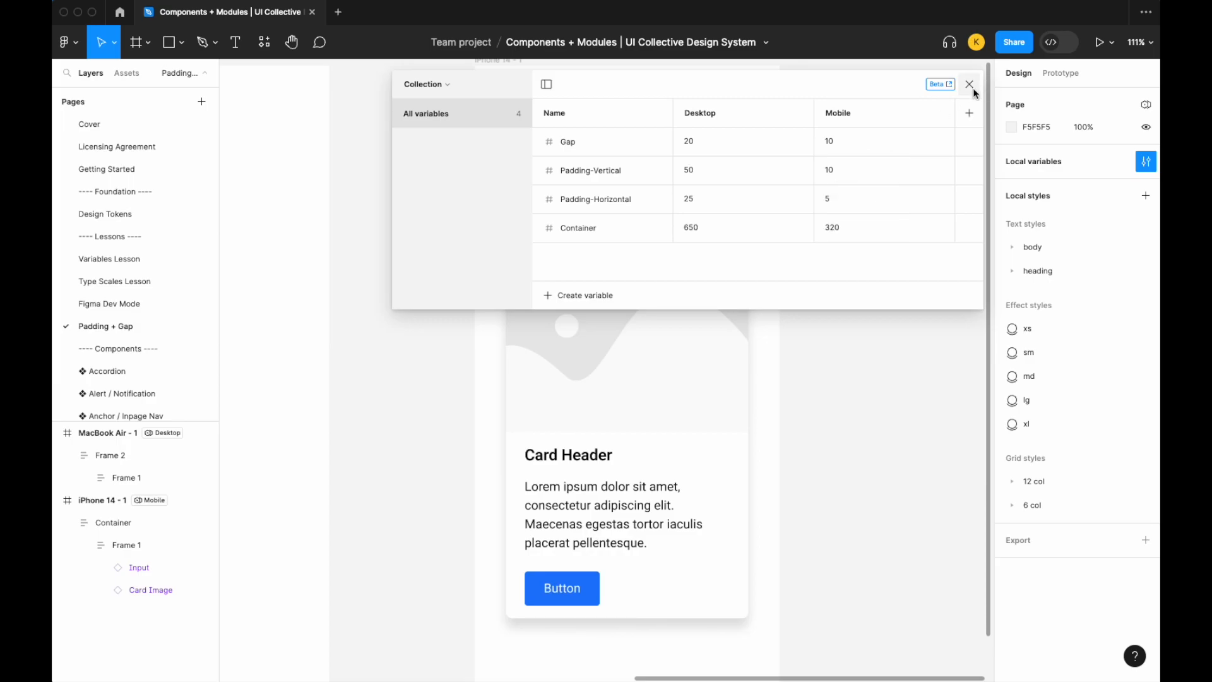
left_click(969, 84)
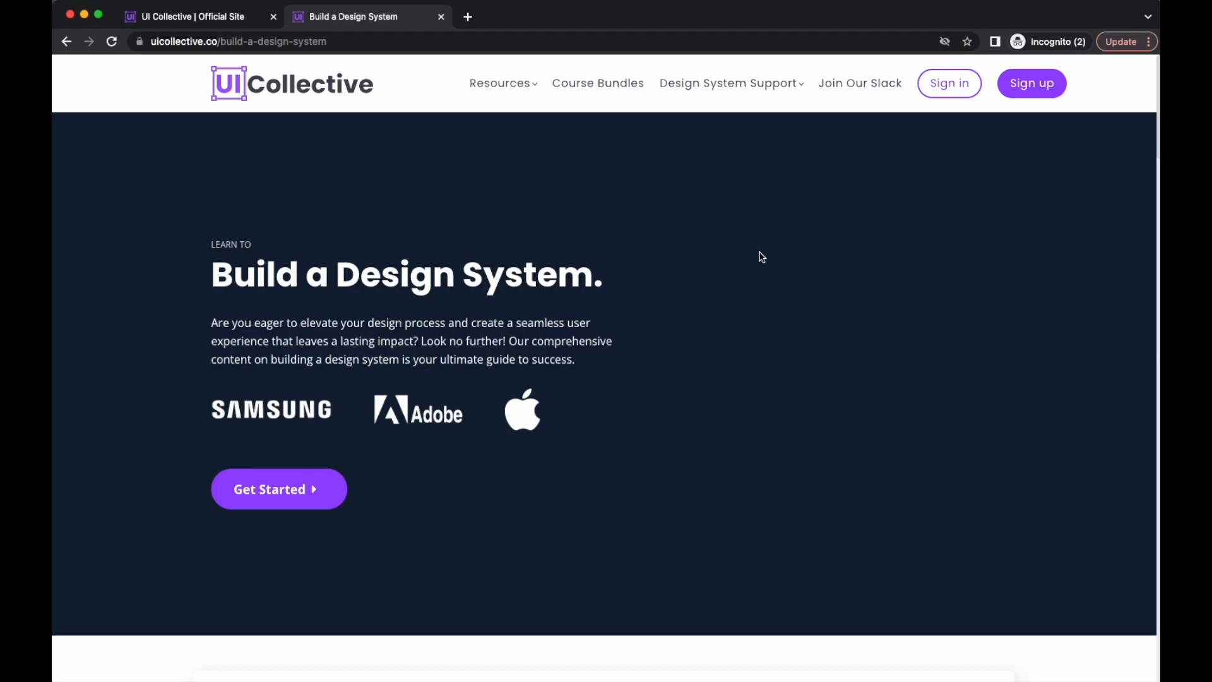
mouse_move(585, 274)
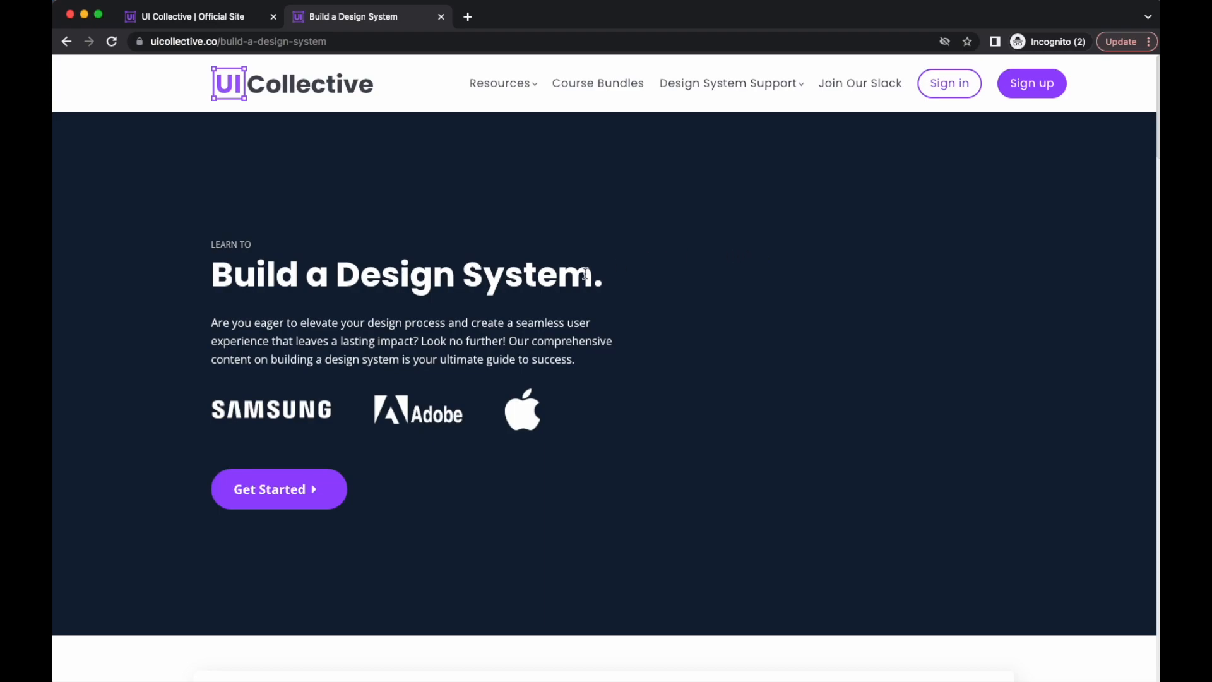
mouse_move(447, 318)
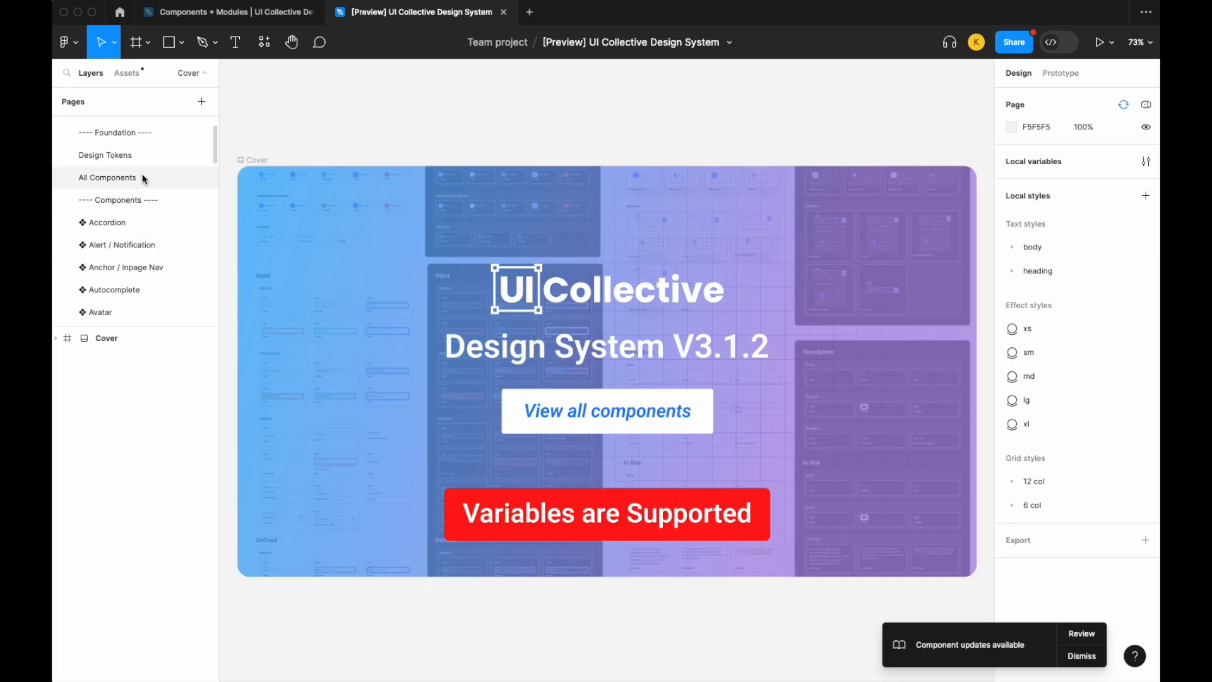
Show the All Components page with its Form Elements, Way finding and Data Display boards.
left_click(106, 177)
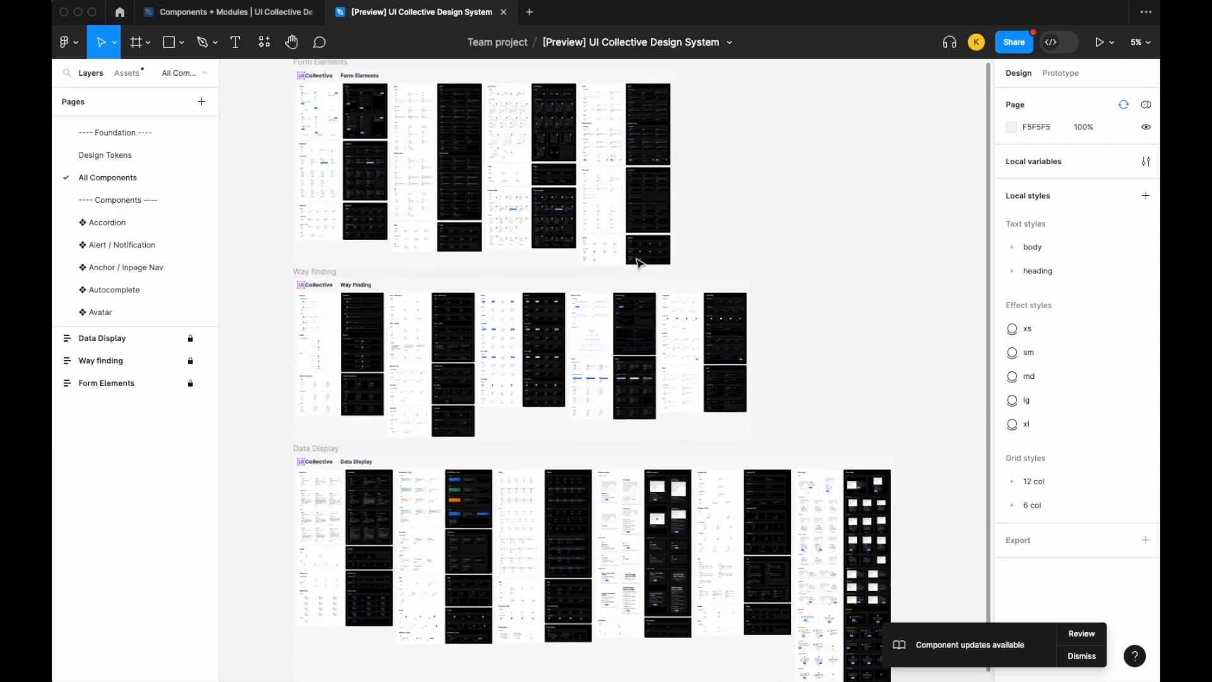
scroll("down", 3)
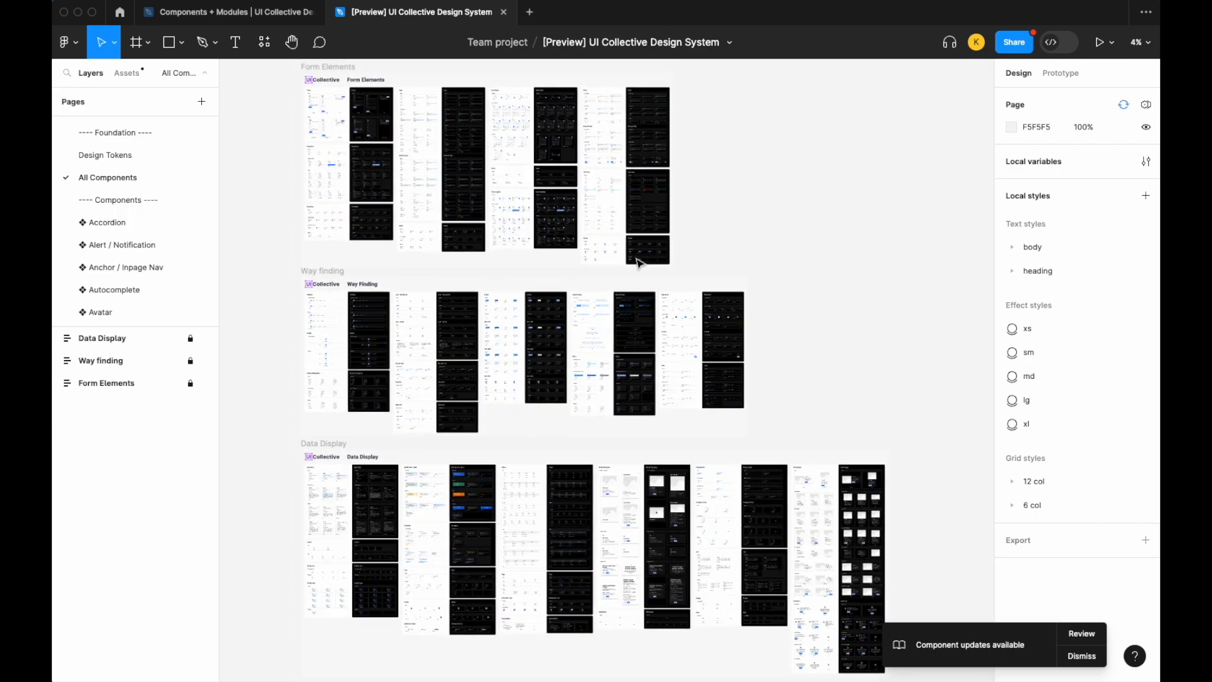